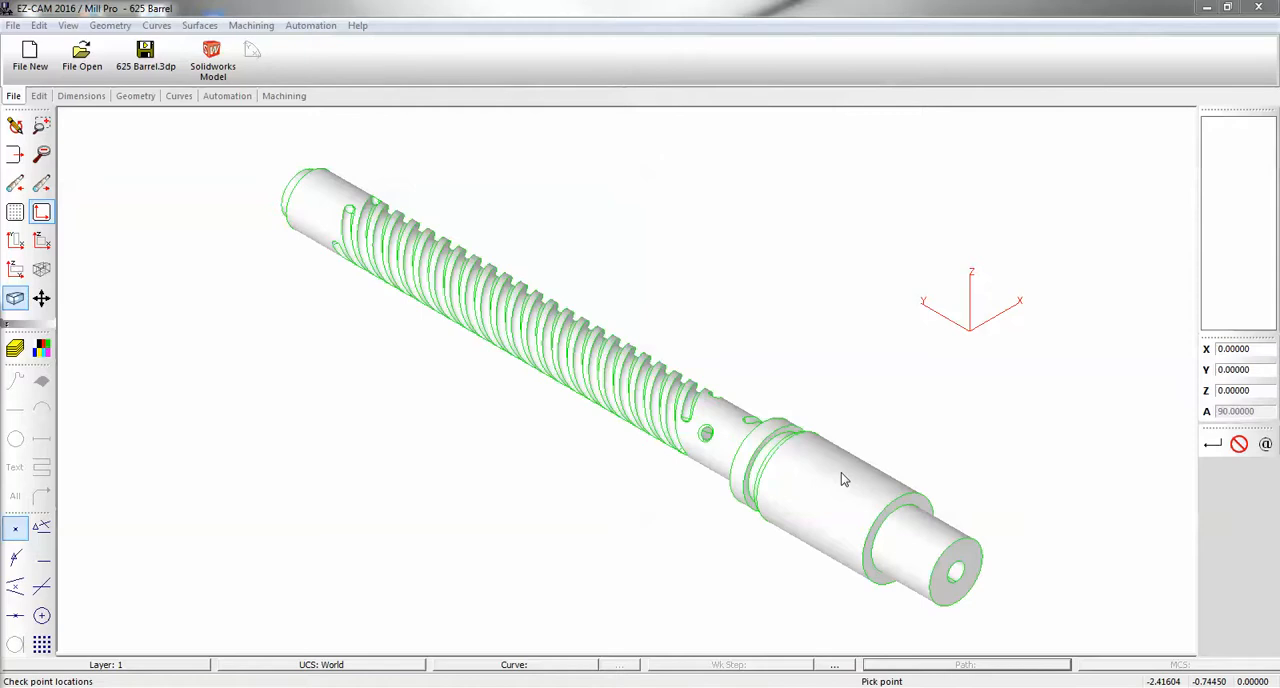
mouse_move(864, 478)
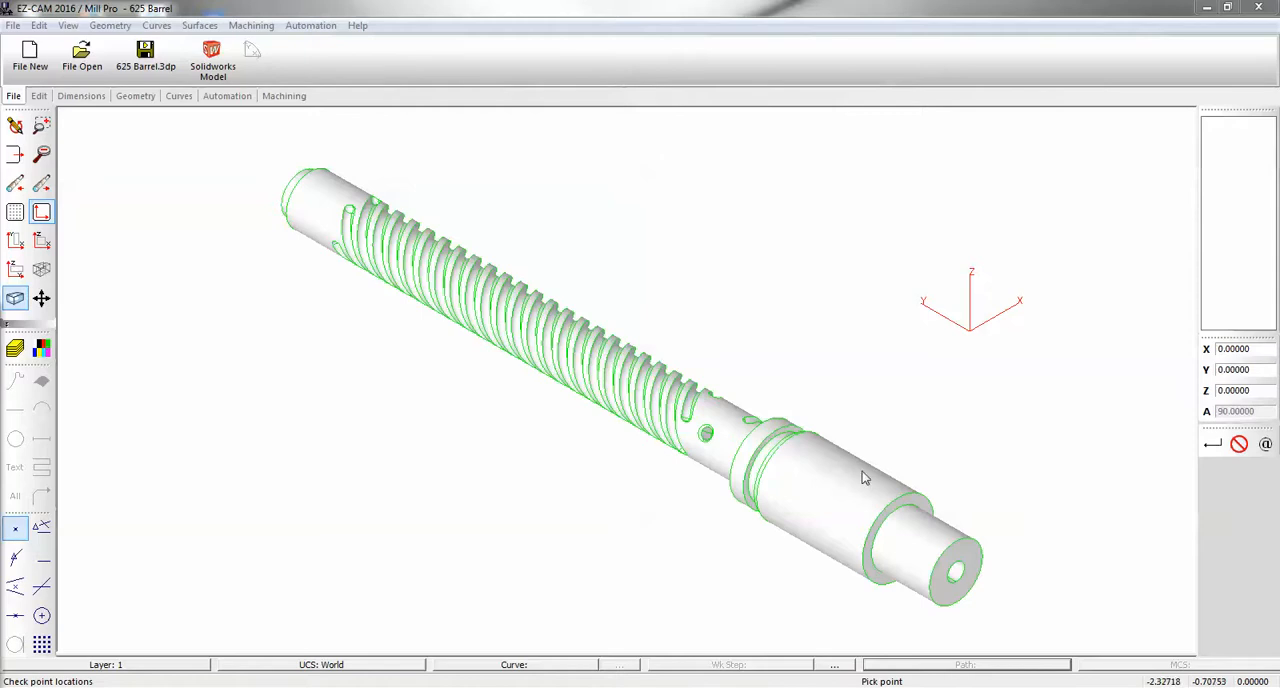
mouse_move(980, 329)
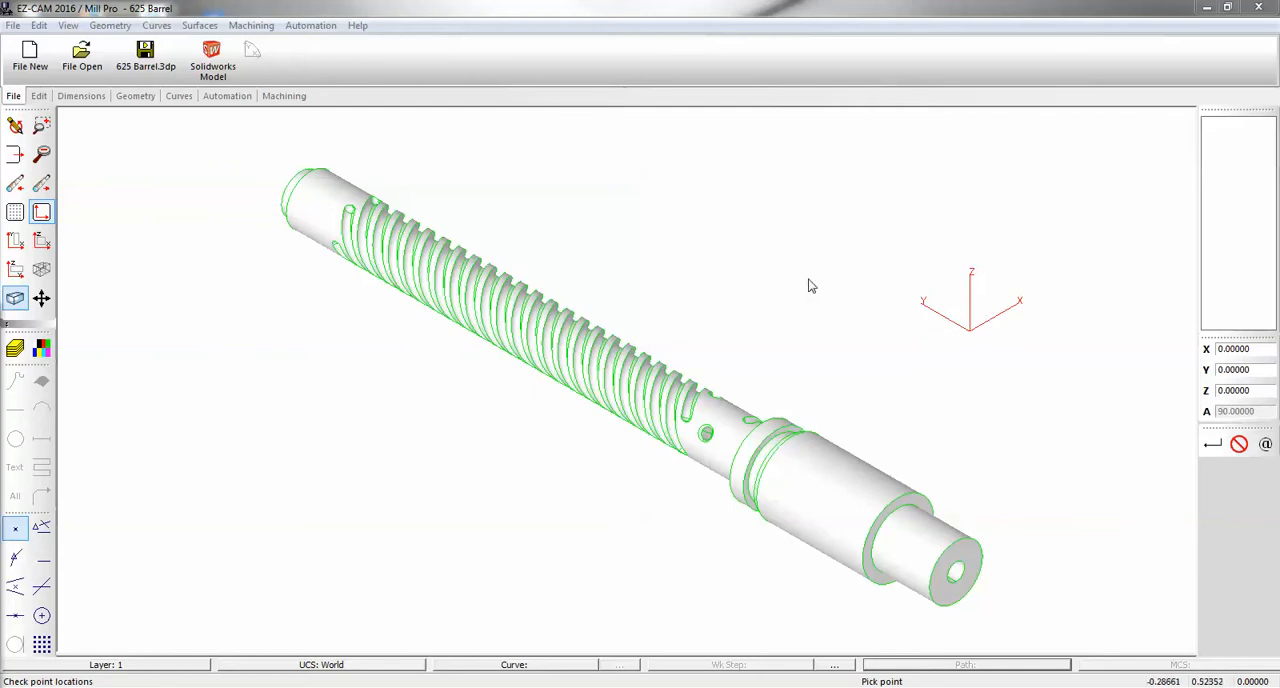
Step: Set the world coordinate system from the barrel geometry and rotate the view to show the barrel horizontally
left_click(68, 25)
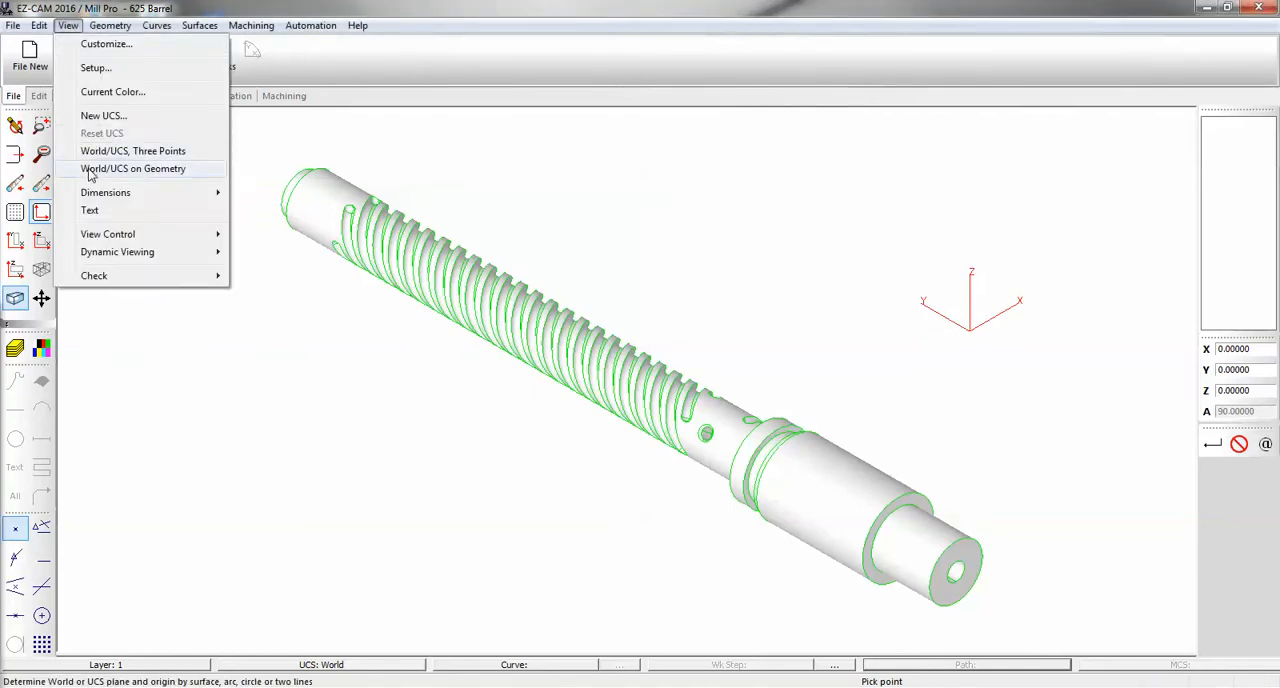
left_click(133, 168)
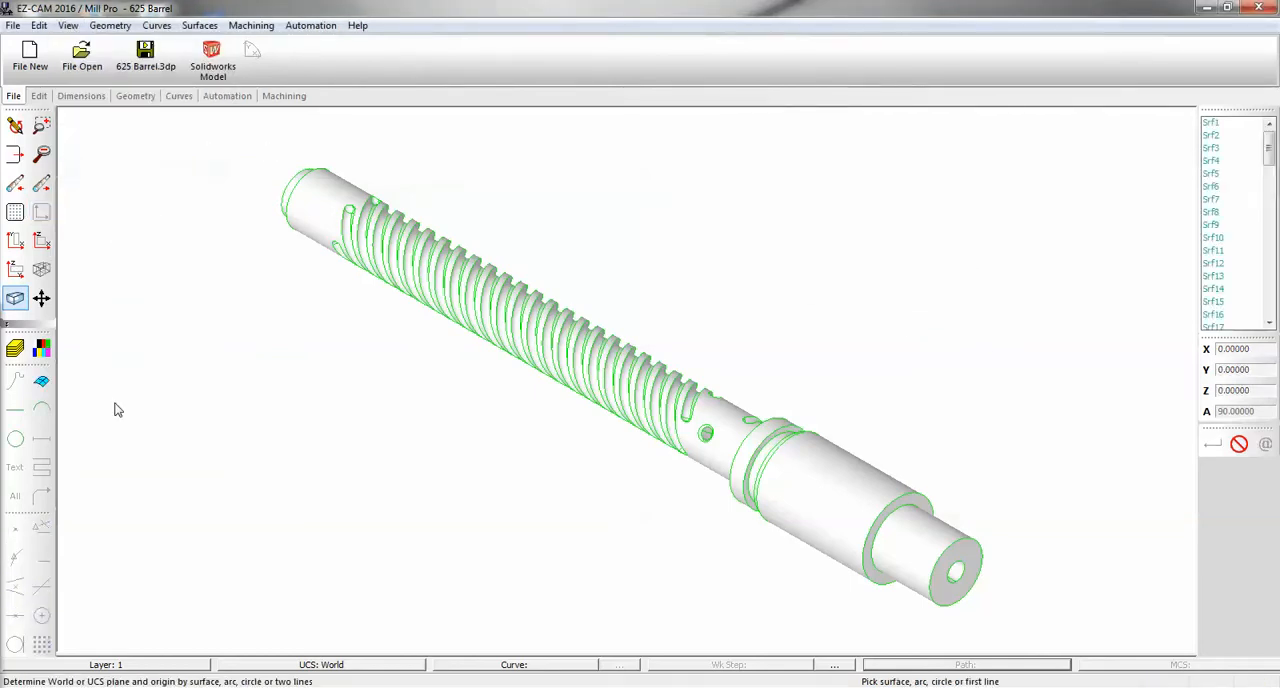
left_click(15, 438)
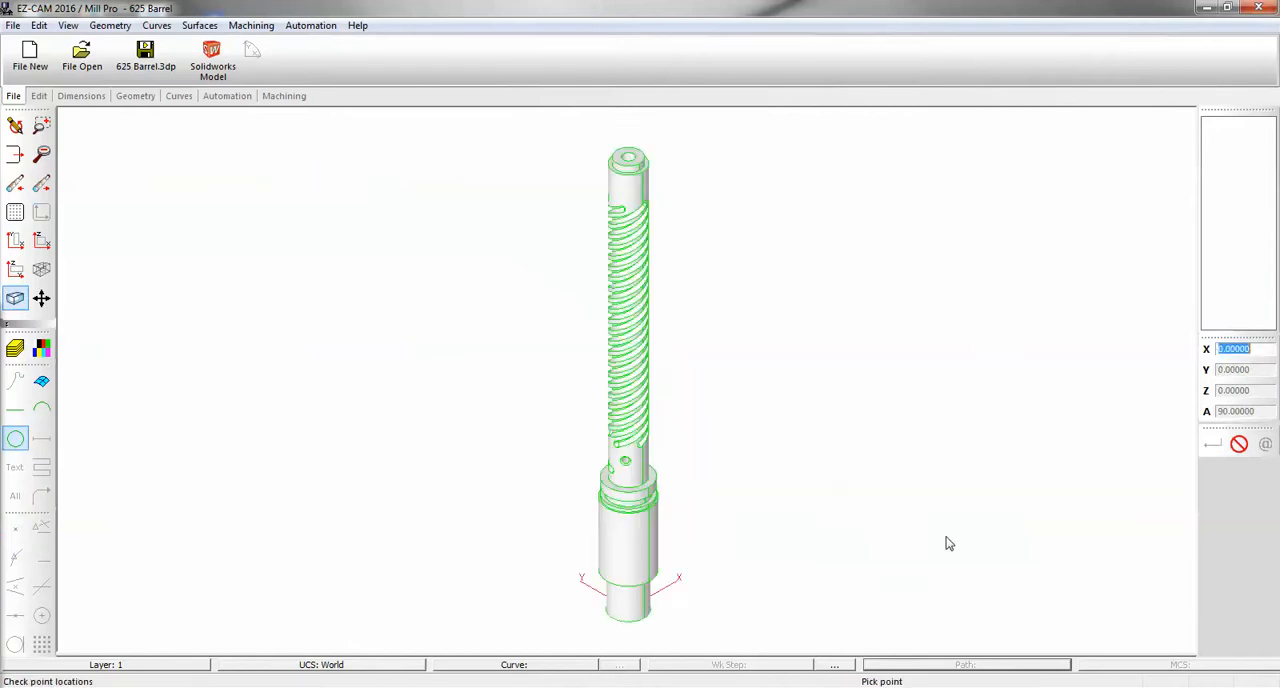
left_click(15, 240)
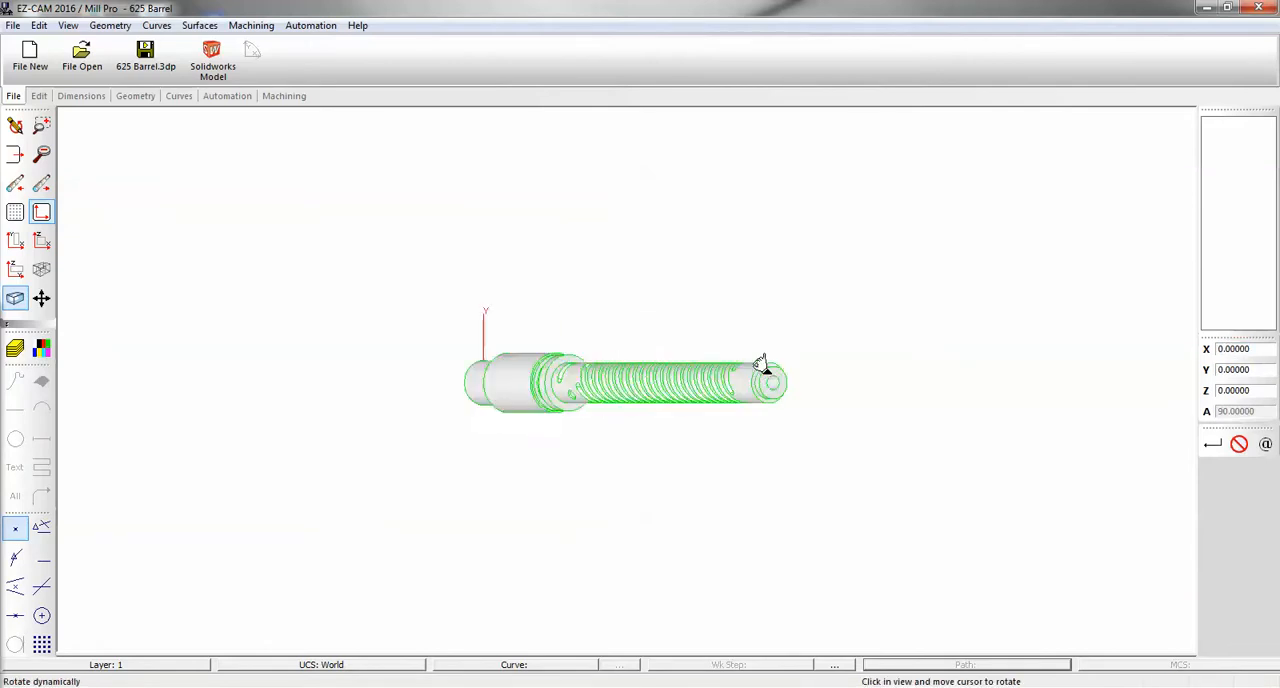
left_click_drag(760, 360, 610, 385)
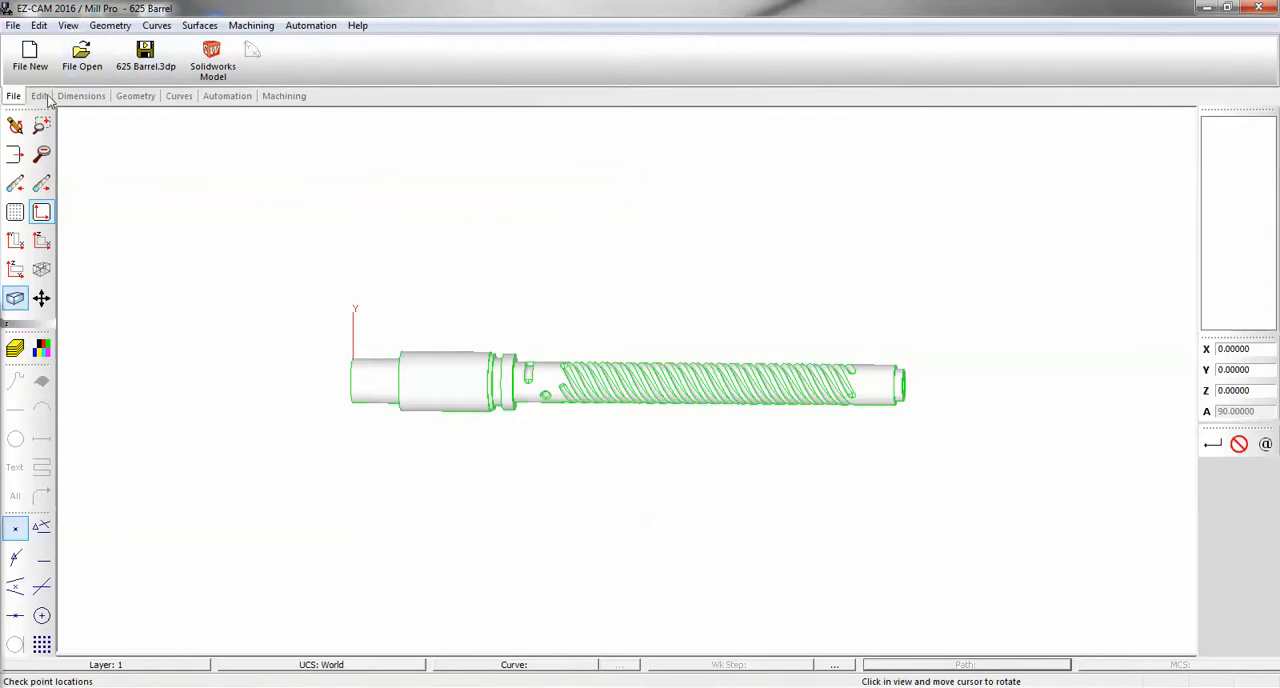
left_click(39, 95)
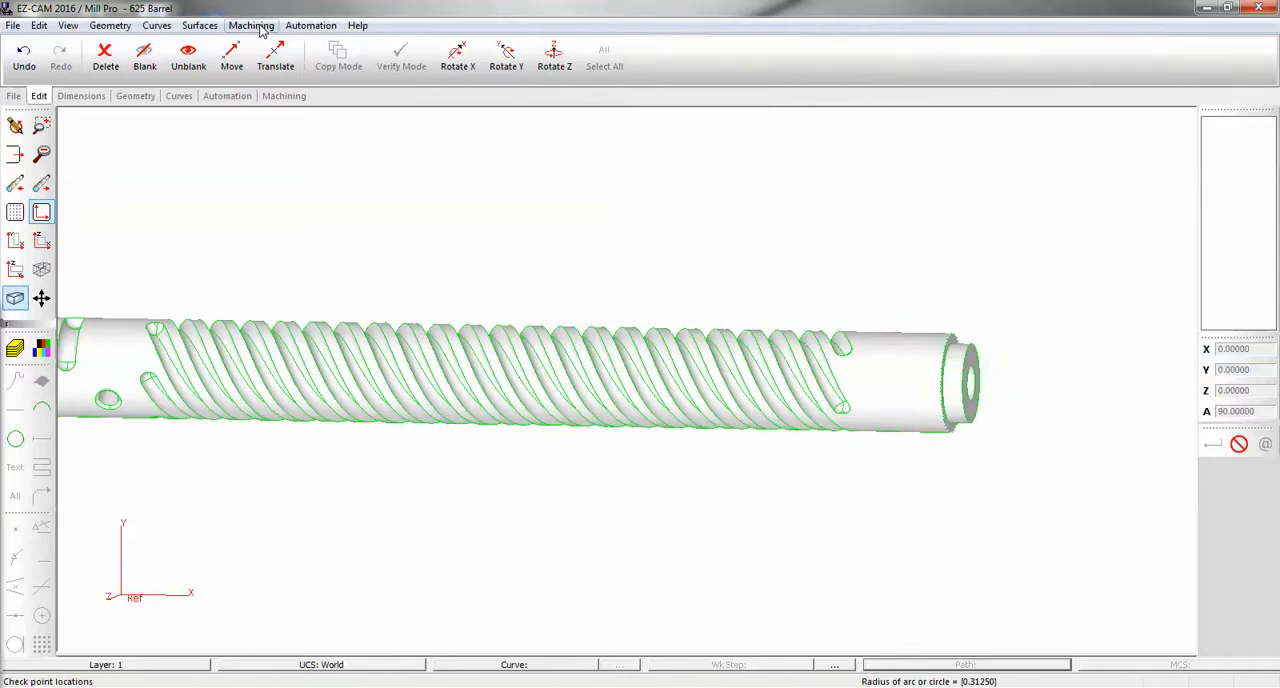
Step: In Work Step Data, choose the Surface cycle, a 0.0625 ball cutter and surface level 0.3125
left_click(251, 25)
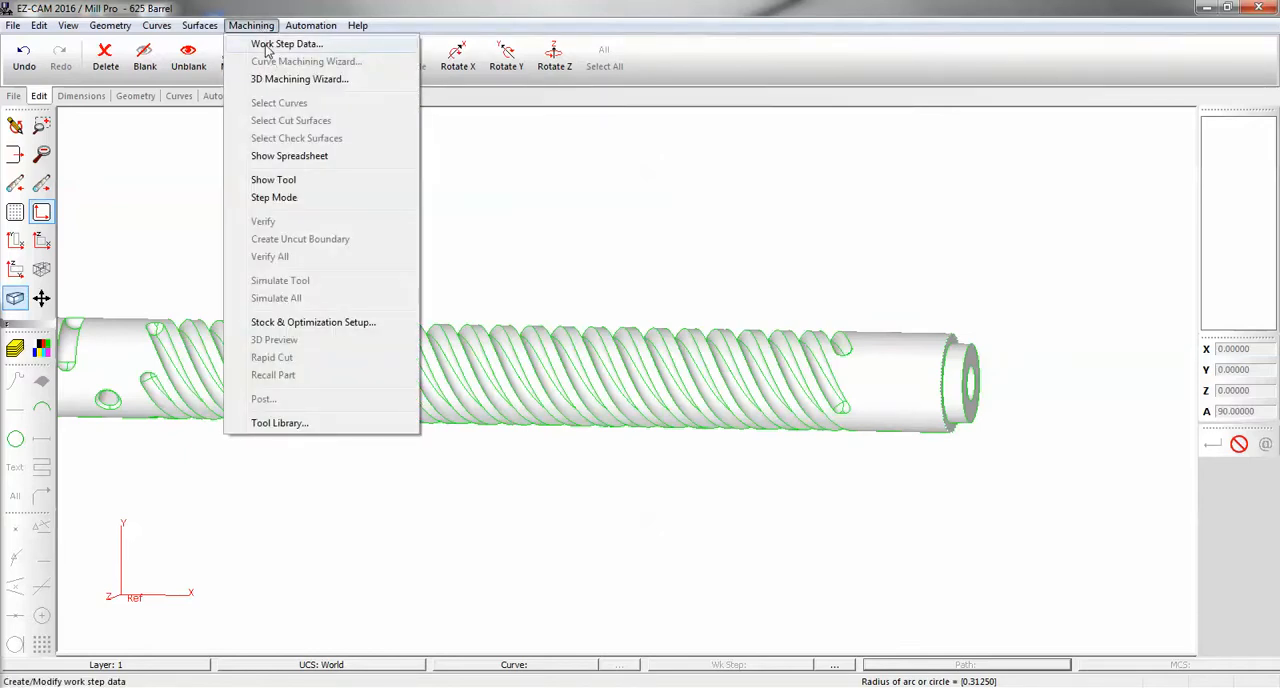
left_click(287, 43)
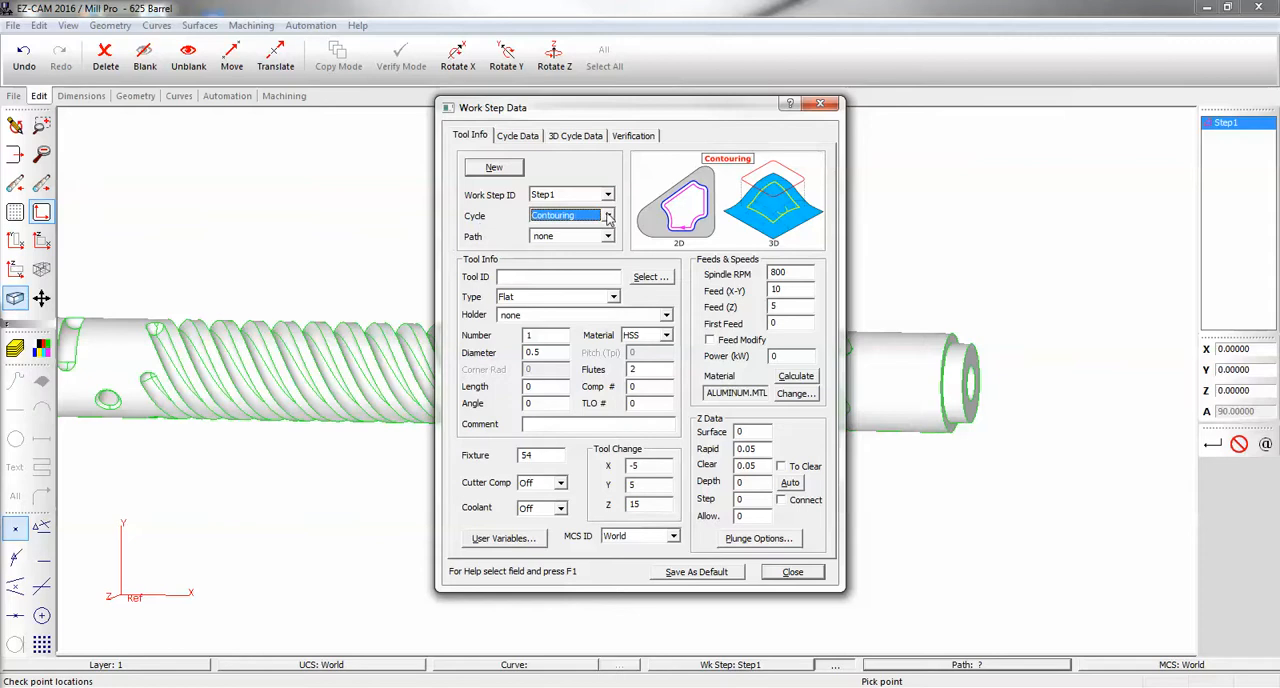
left_click(607, 215)
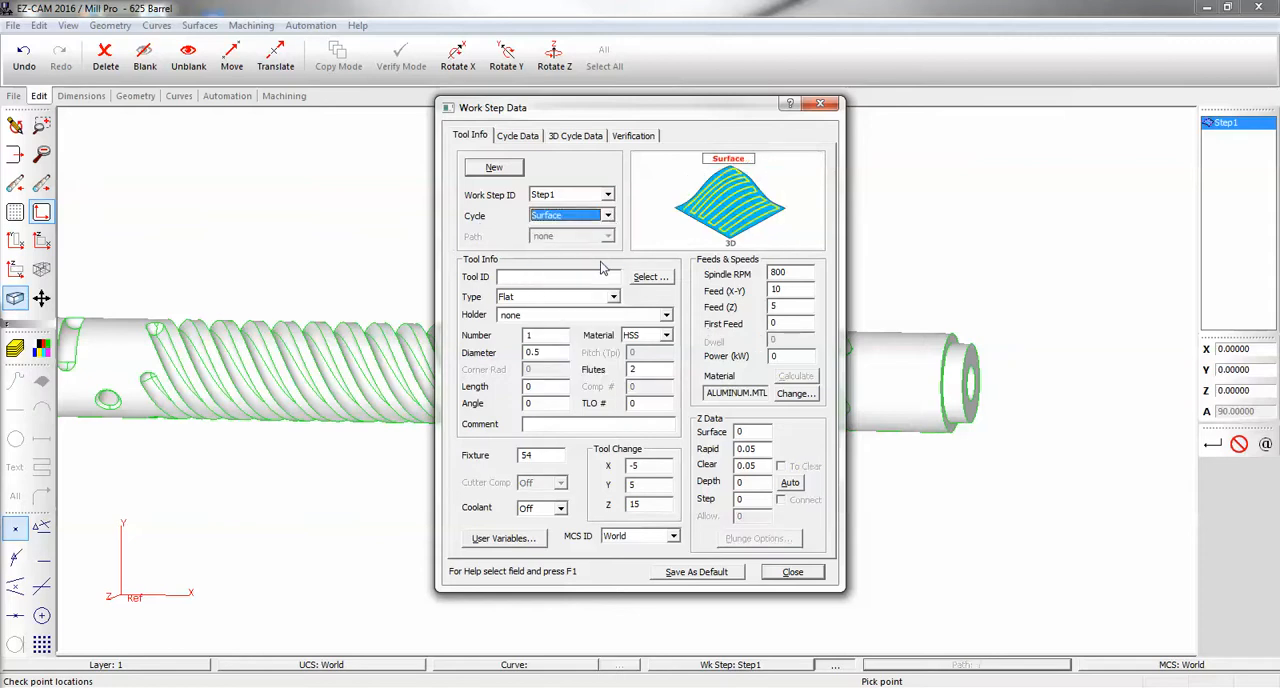
left_click(613, 296)
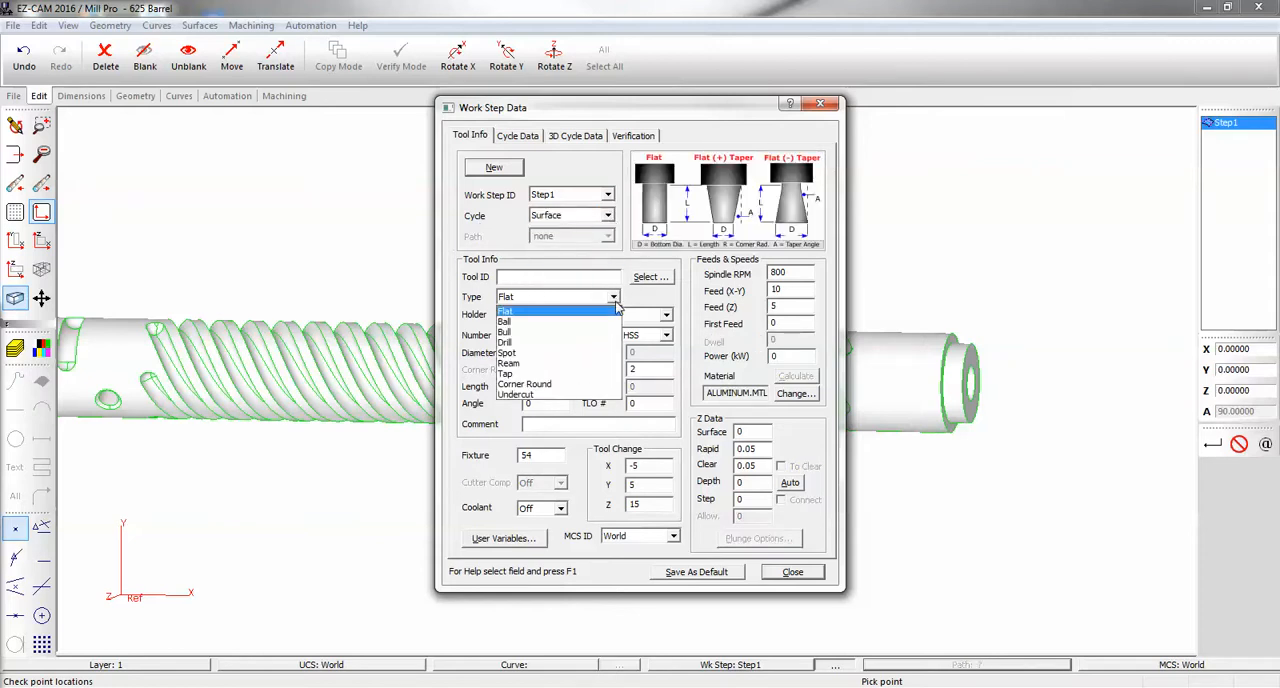
left_click(510, 320)
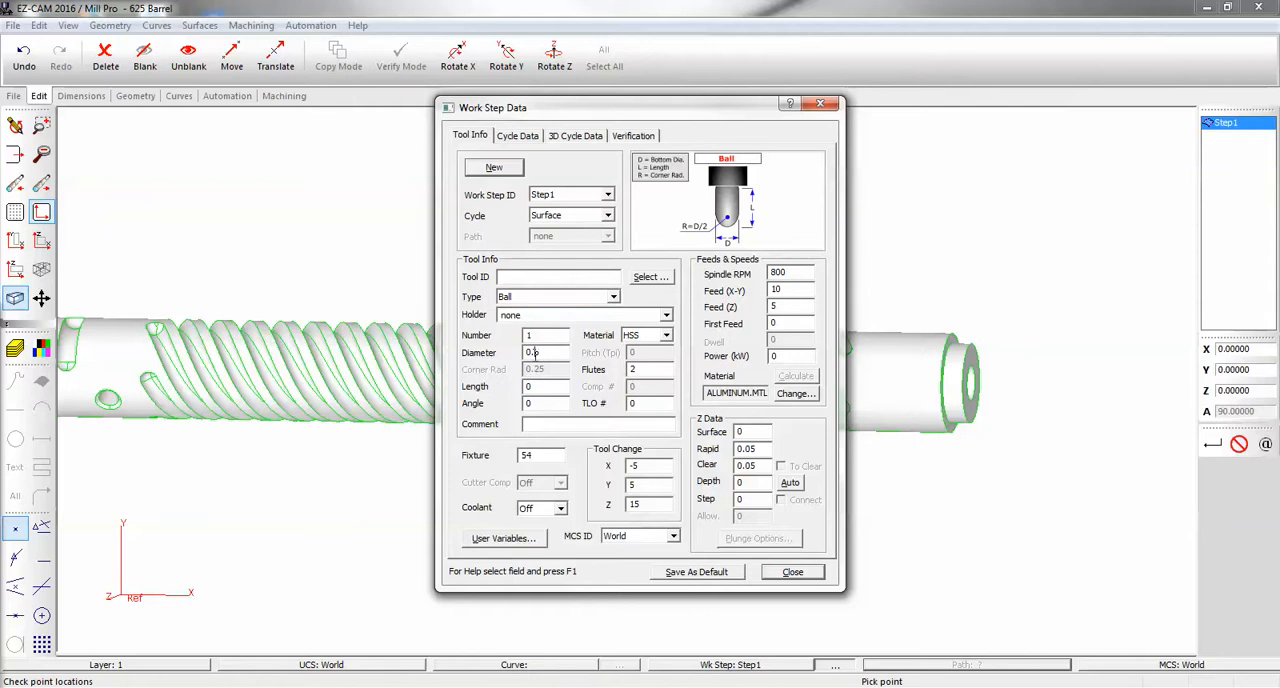
type("0.0625")
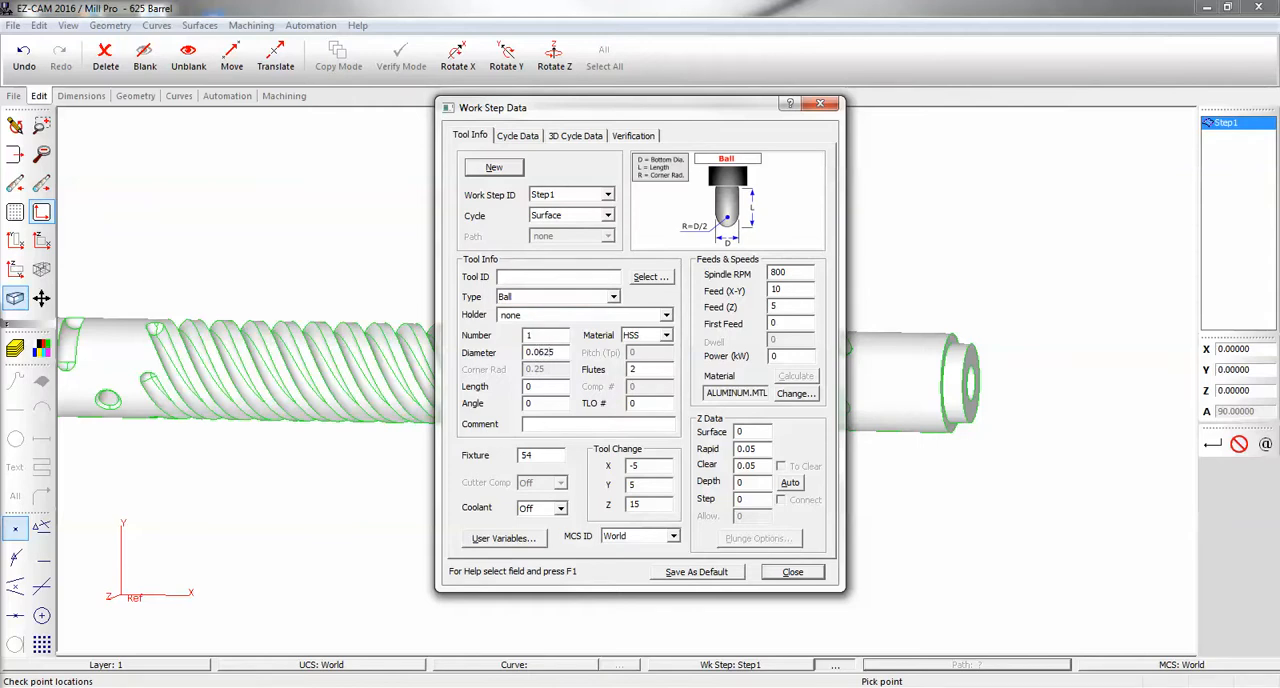
left_click(748, 431)
type(".3125")
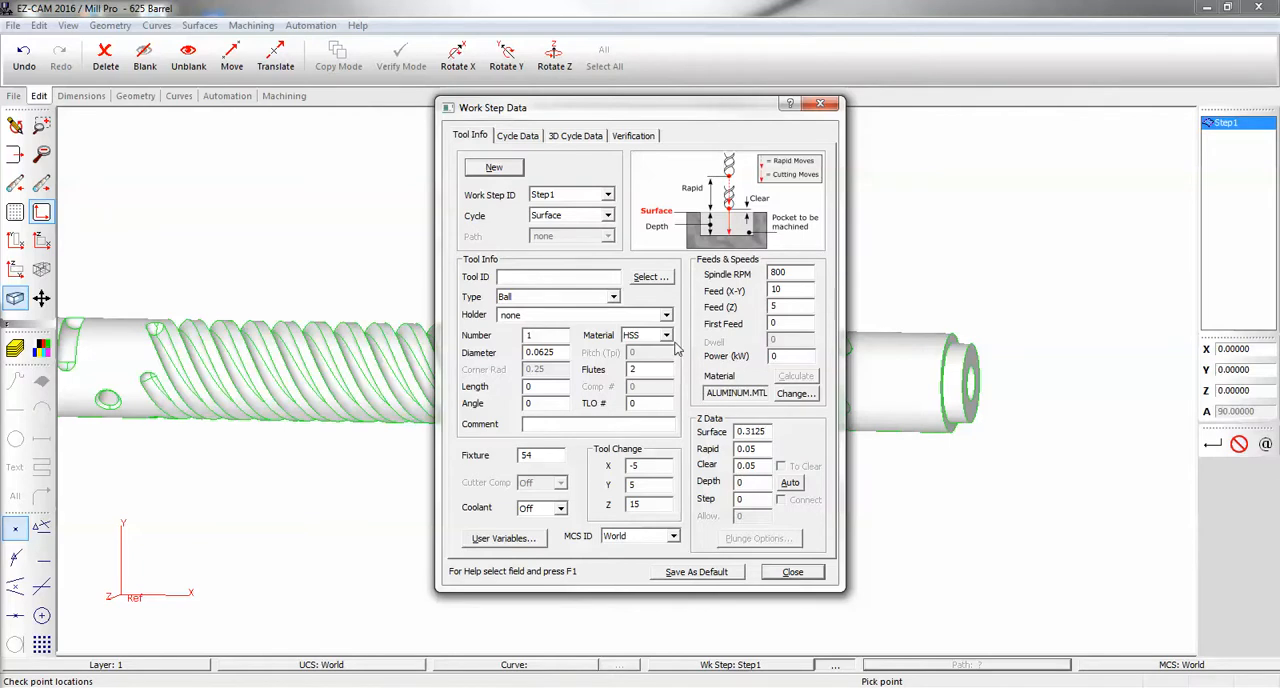
left_click(633, 135)
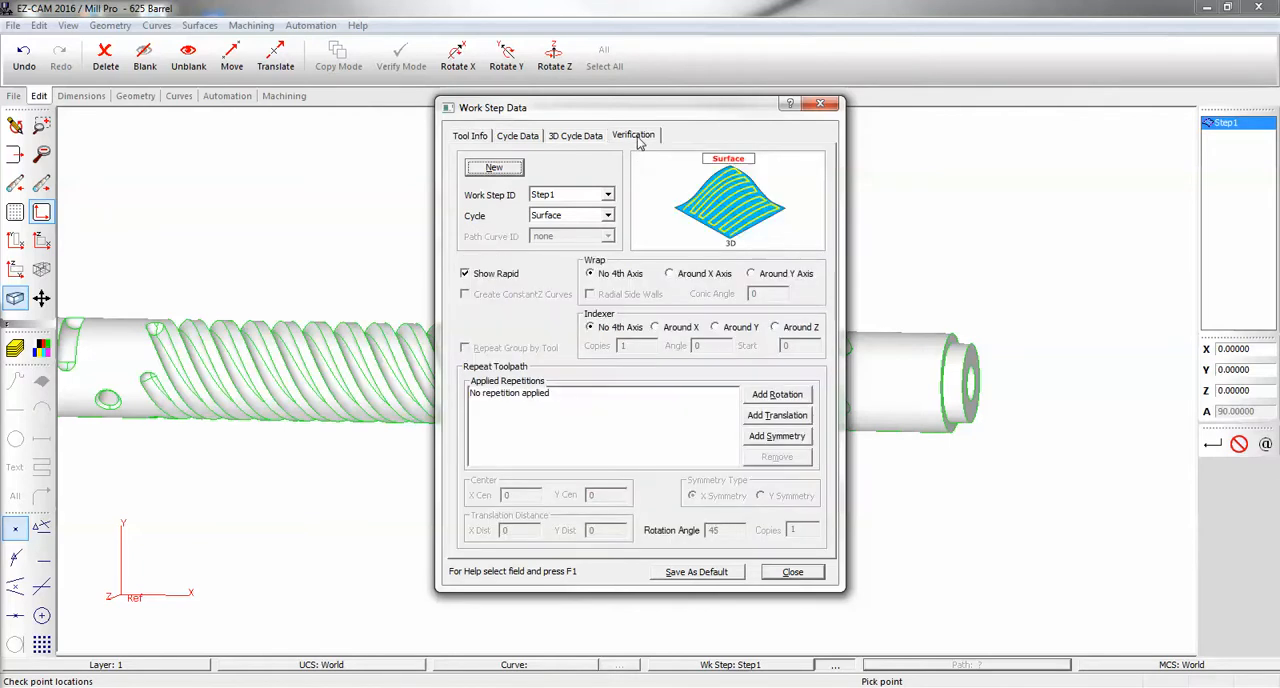
mouse_move(574, 247)
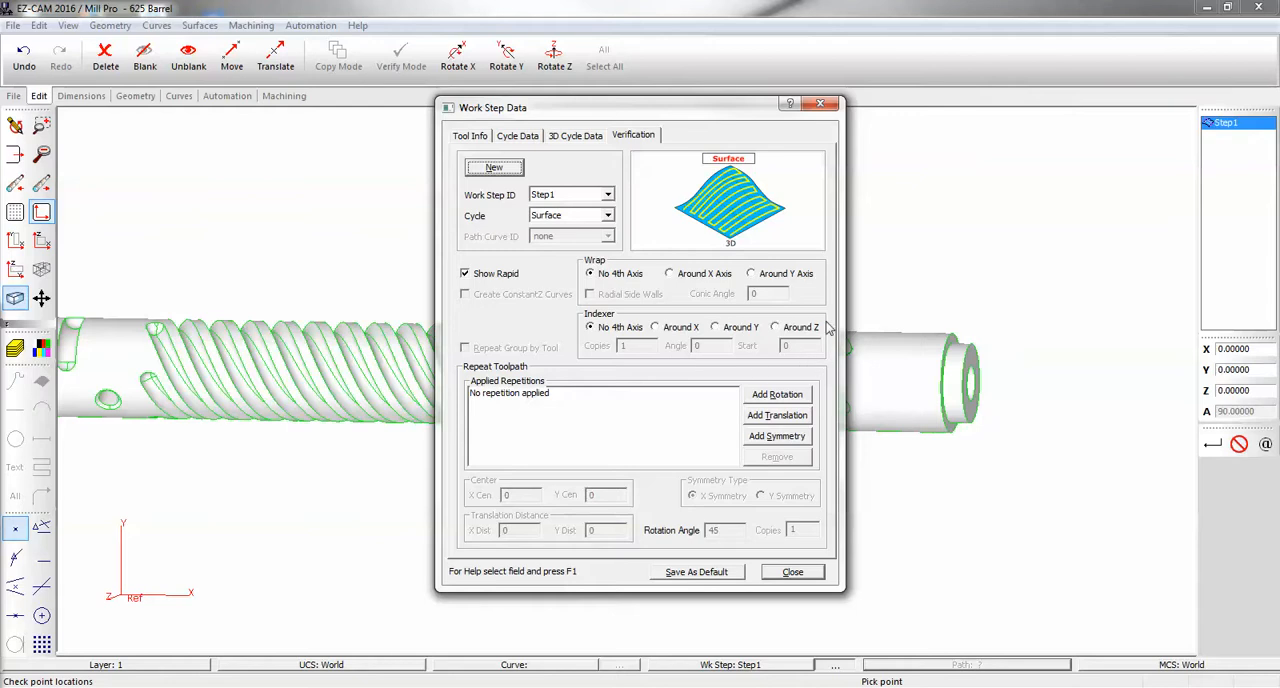
mouse_move(710, 275)
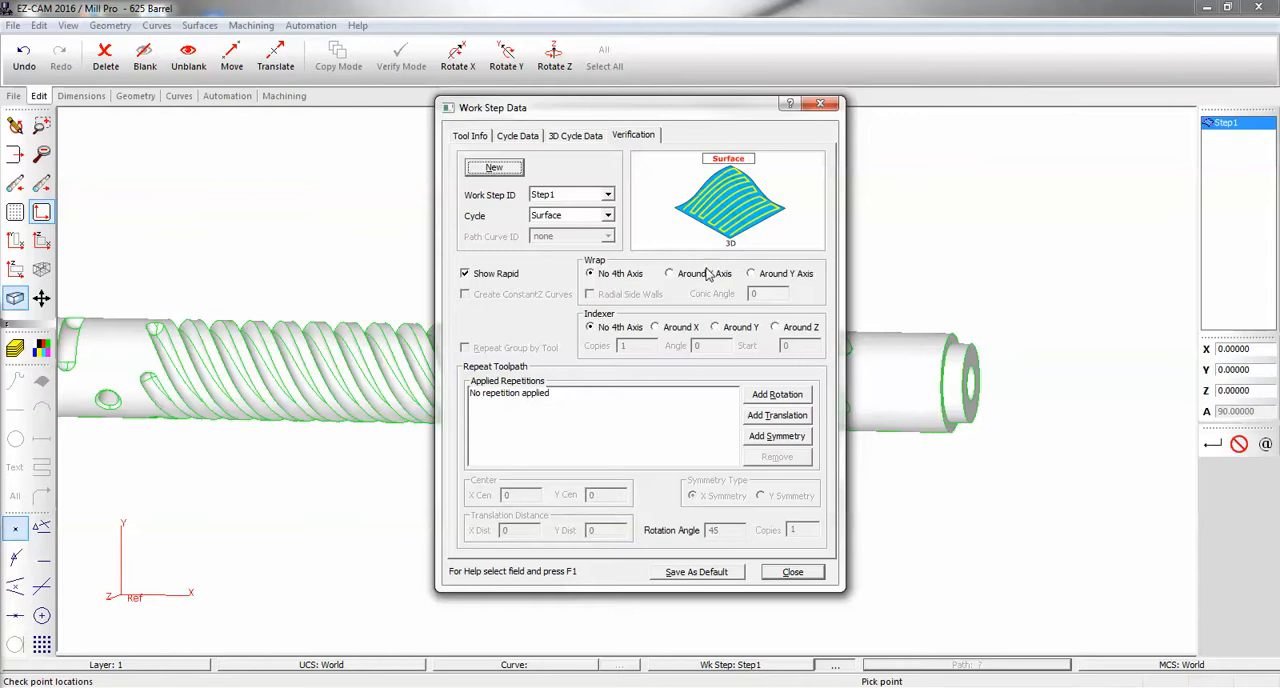
Step: Set the surface work step's wrap option to Around X Axis
left_click(669, 273)
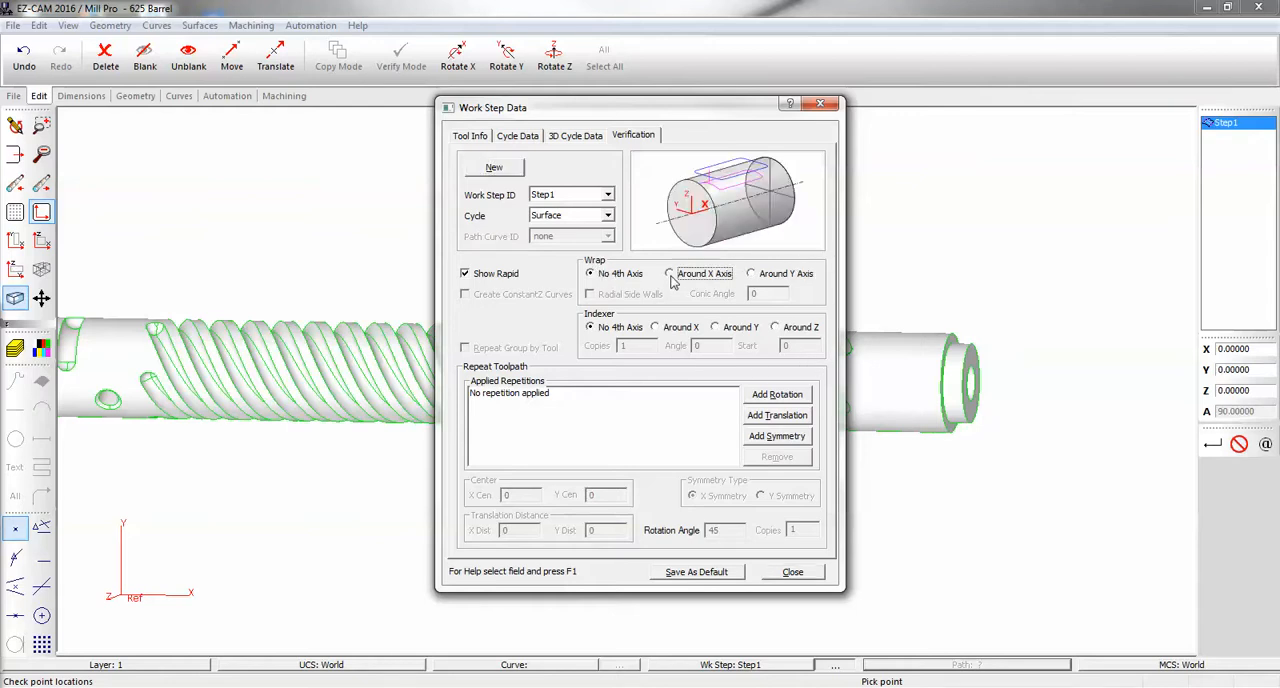
left_click(669, 273)
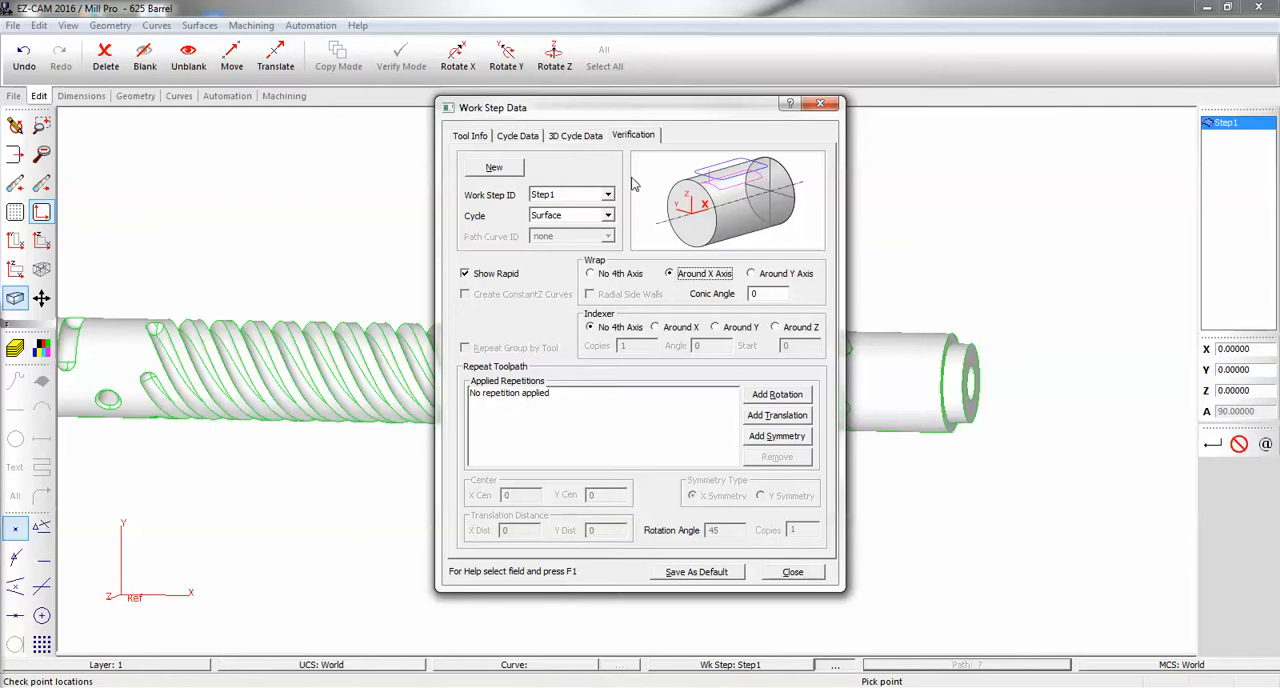
left_click(575, 135)
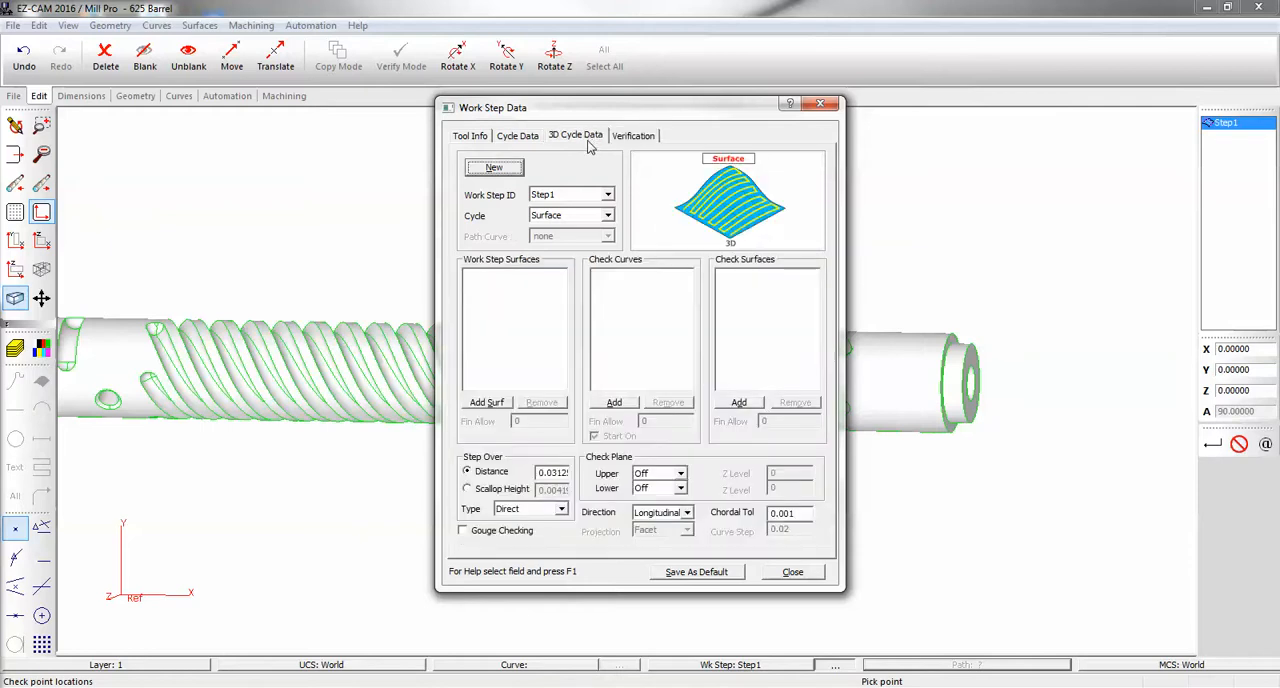
Step: Enter .005 as Step1's step-over distance and close Work Step Data
left_click(552, 471)
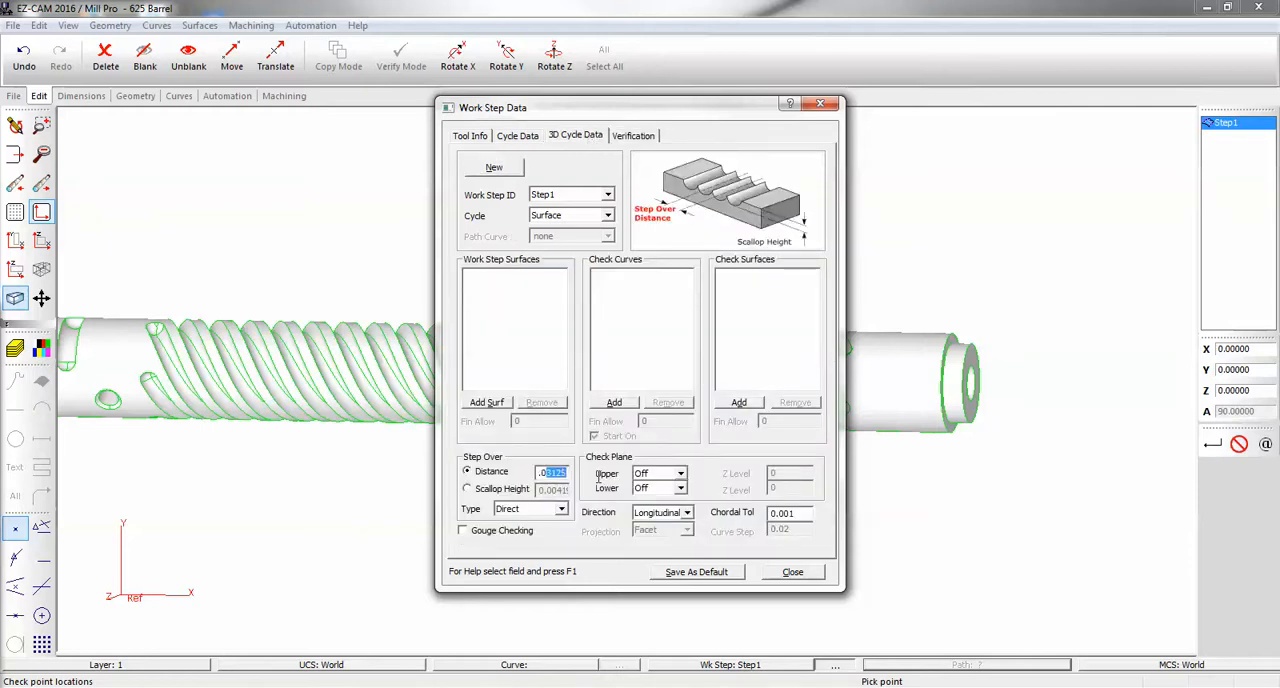
type(".005")
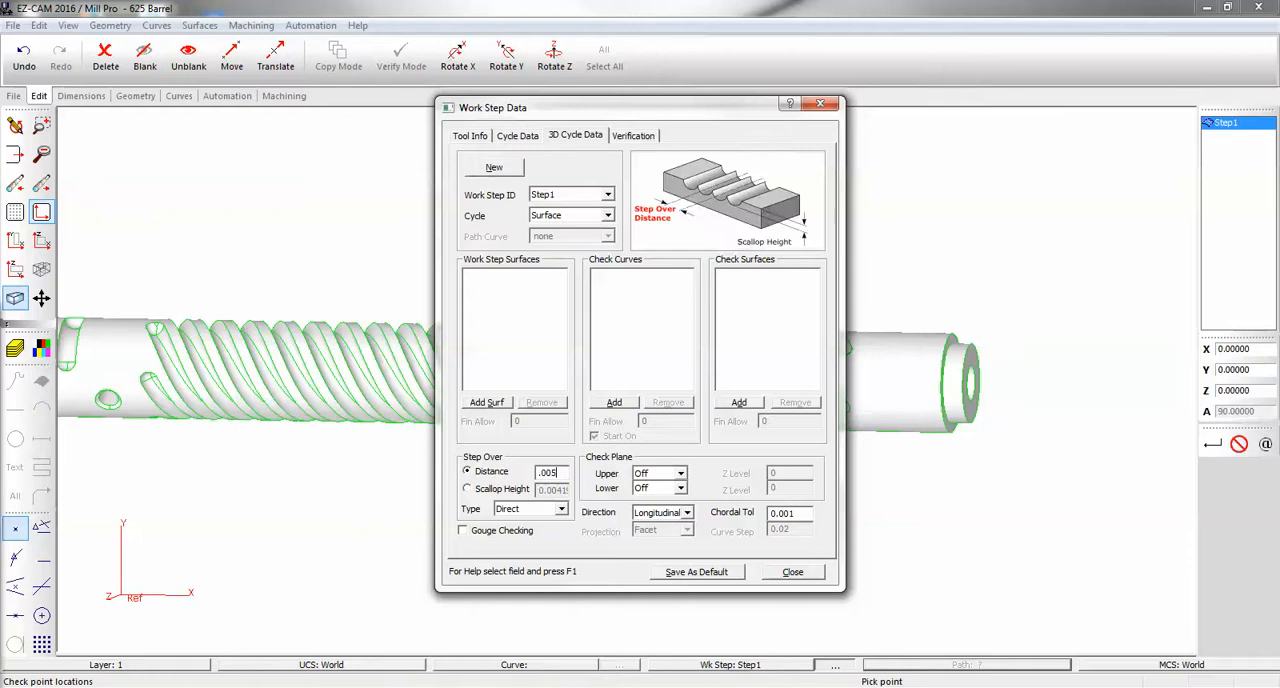
mouse_move(500, 285)
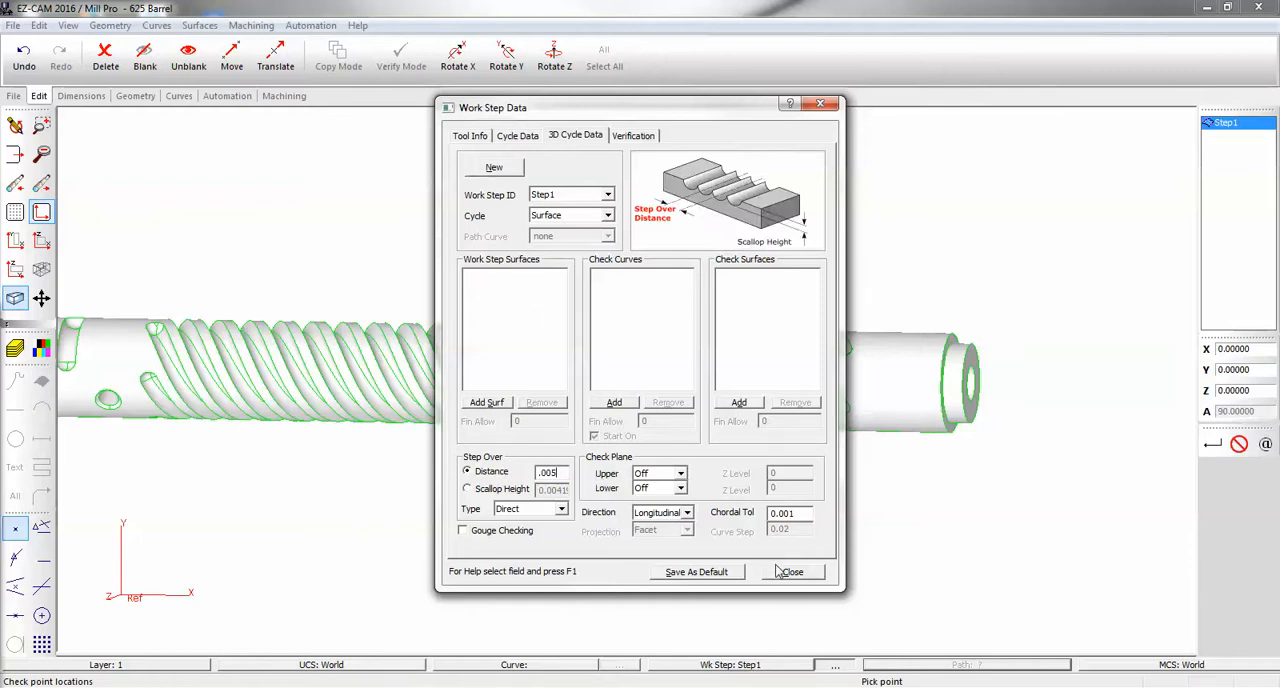
left_click(791, 571)
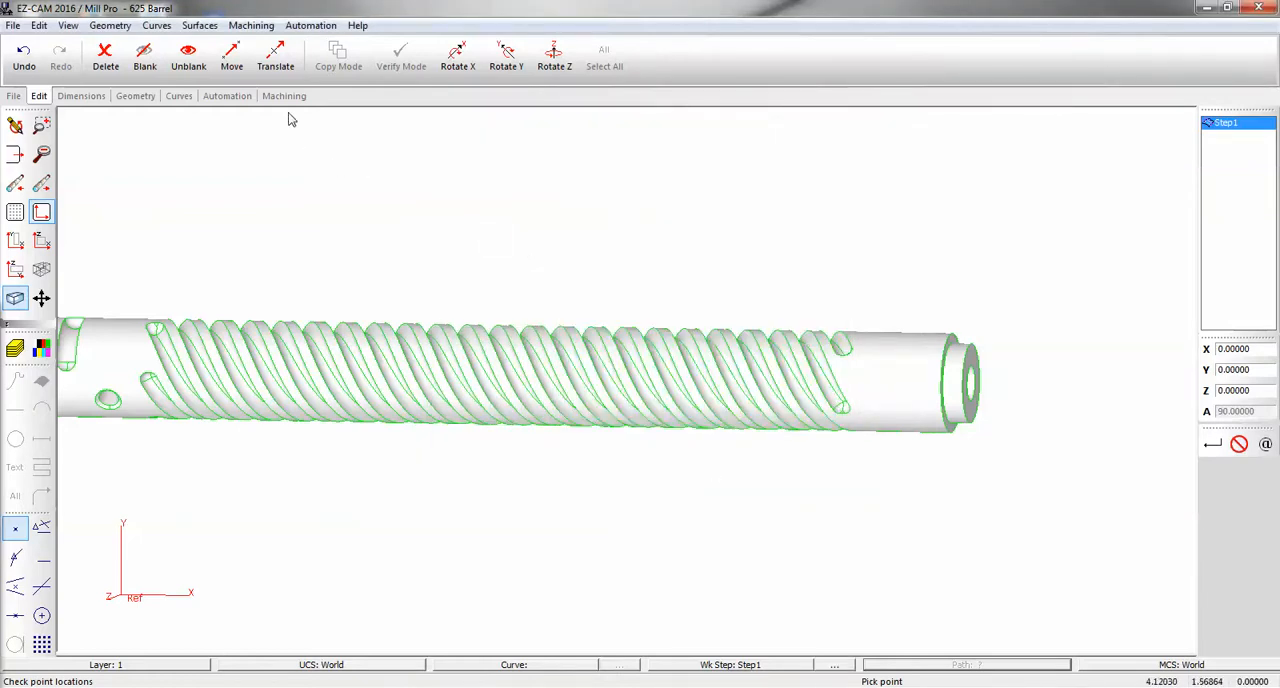
Step: Add machining on the selected helical groove surfaces and verify Step1's toolpath
left_click(283, 95)
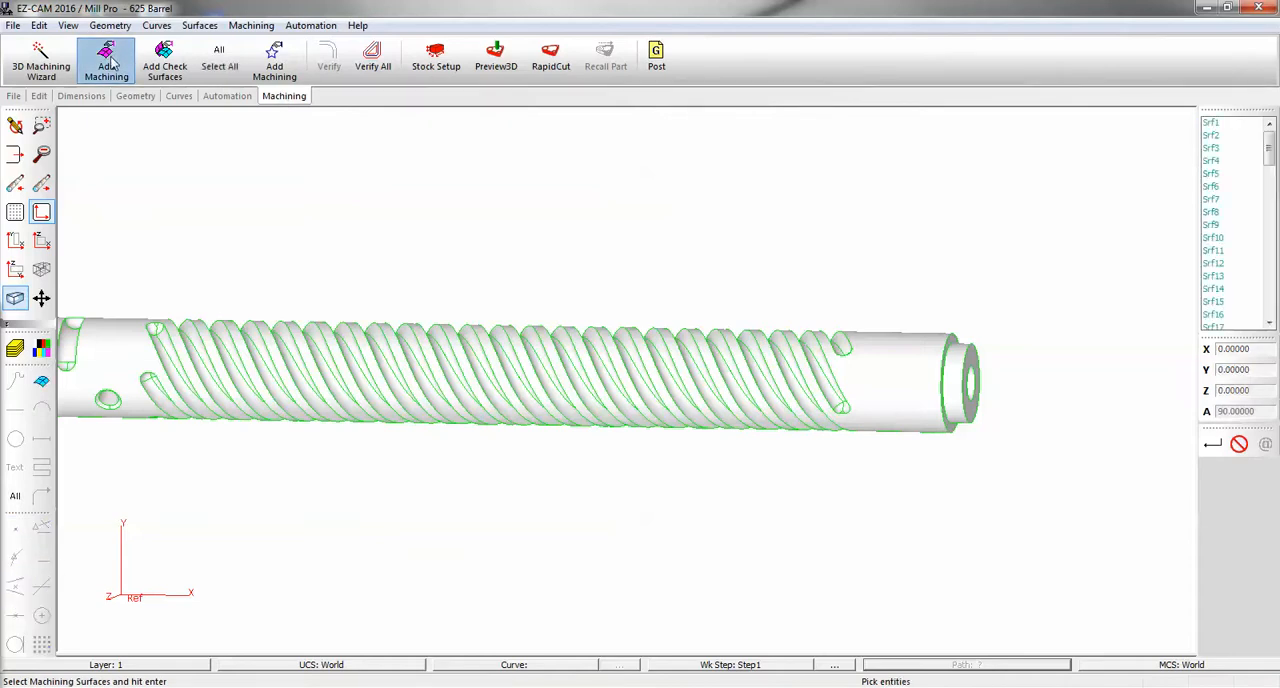
left_click(835, 390)
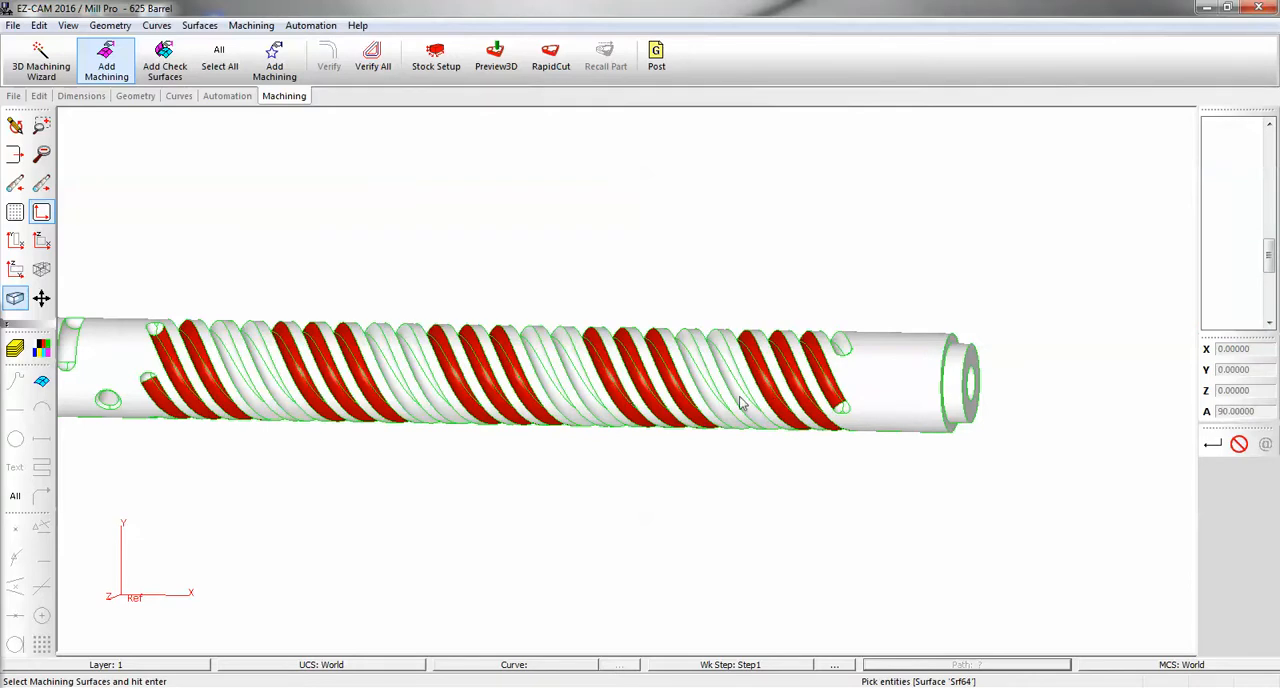
left_click(730, 395)
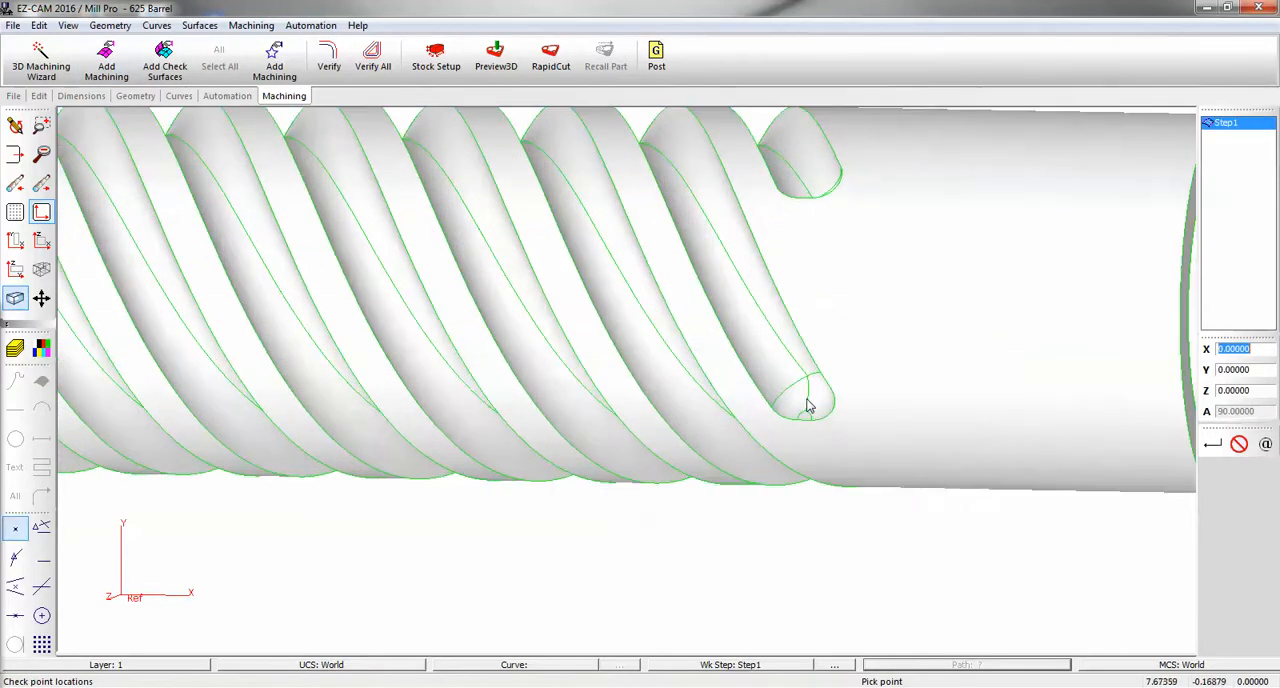
left_click(106, 55)
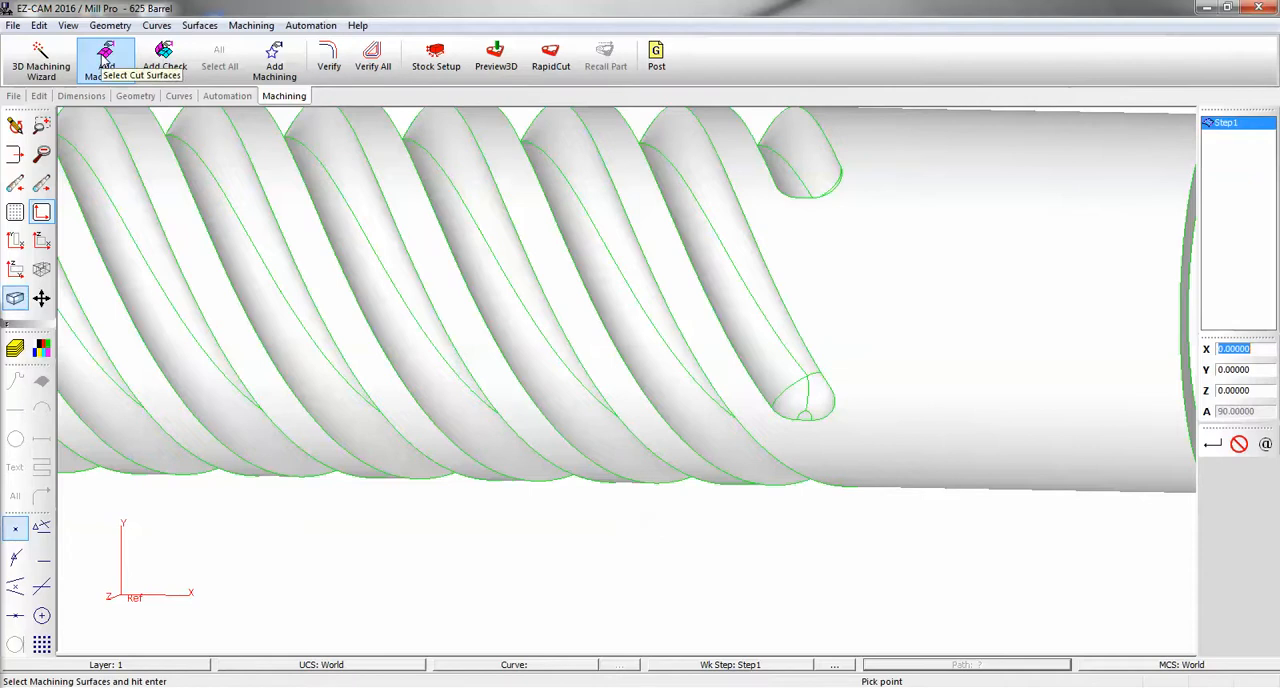
left_click(219, 55)
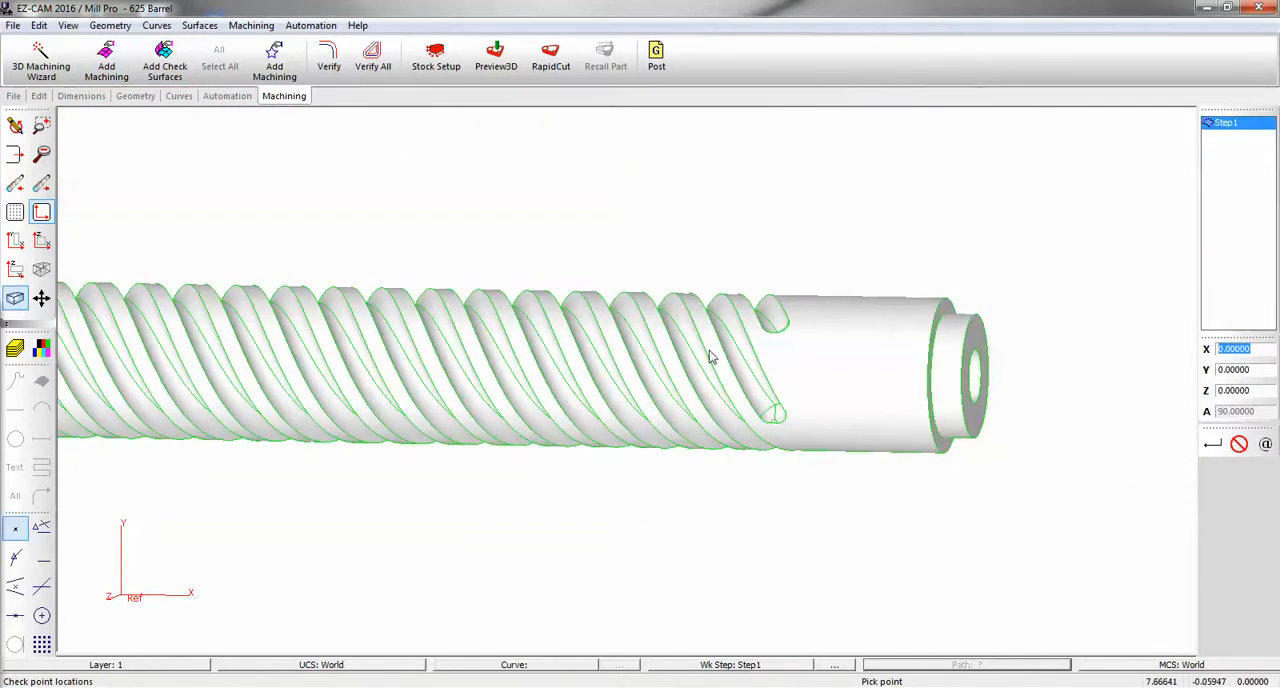
left_click(329, 55)
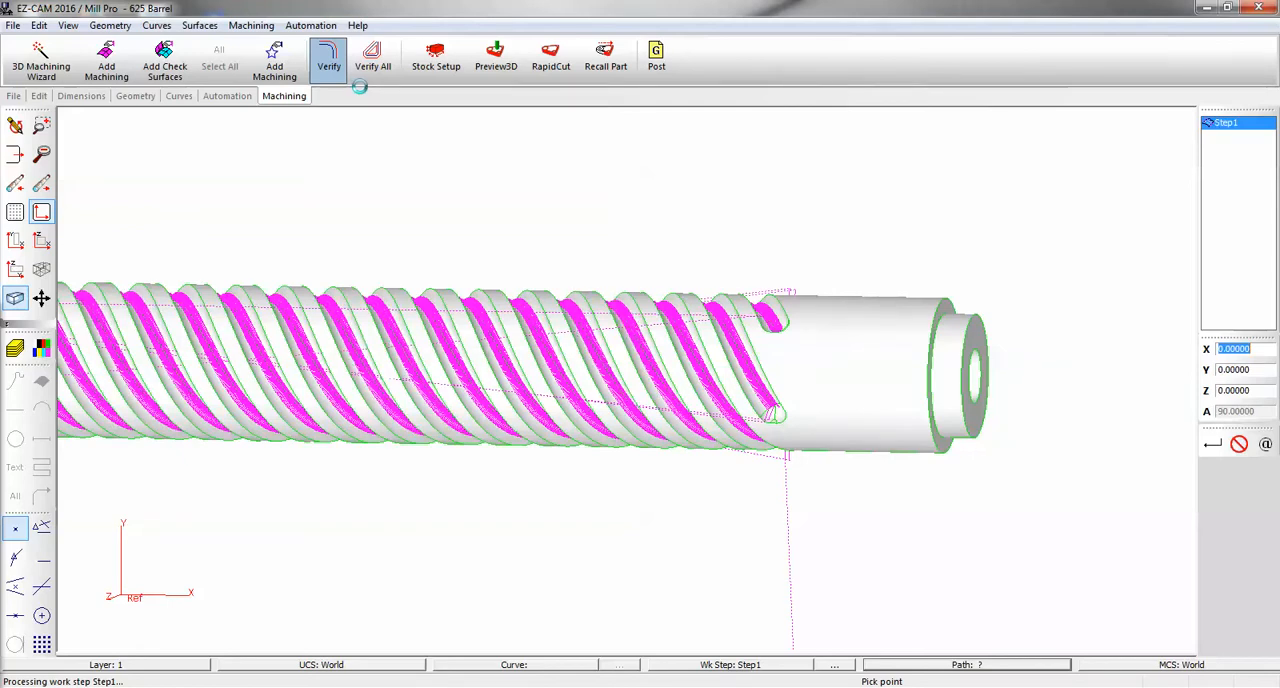
Step: Refresh the toolpath display and reopen Step1's Work Step Data from the step list
left_click(328, 55)
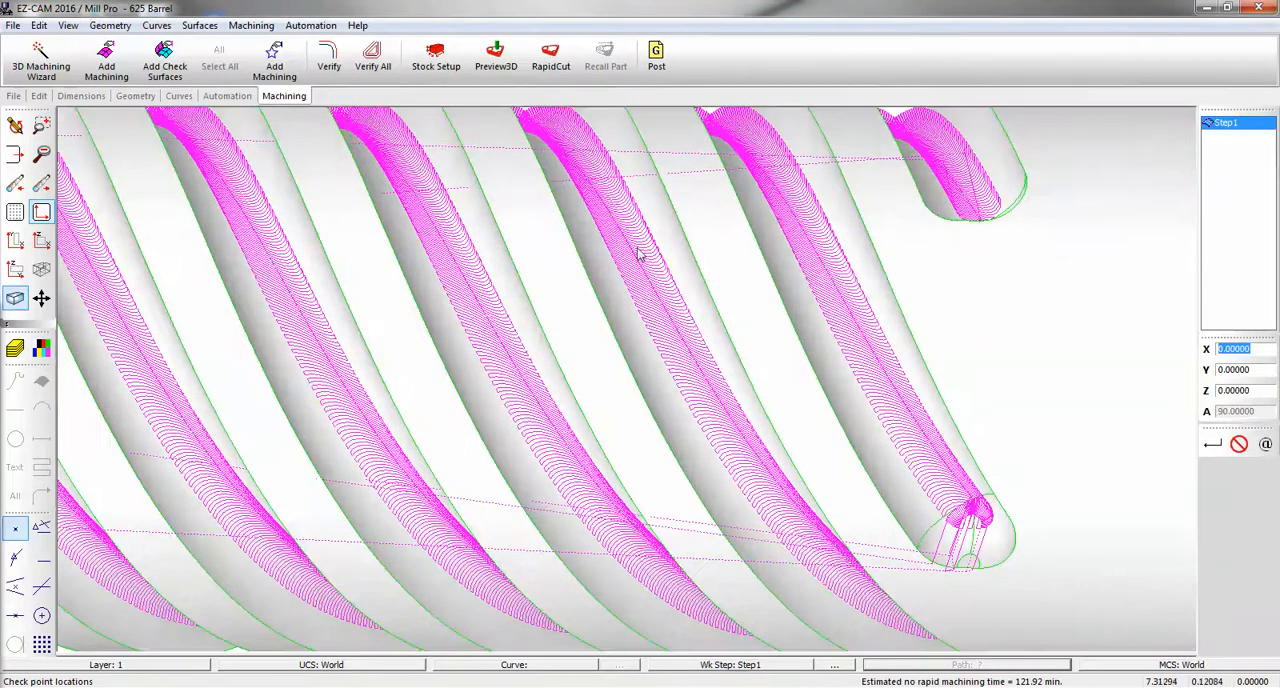
double_click(1225, 122)
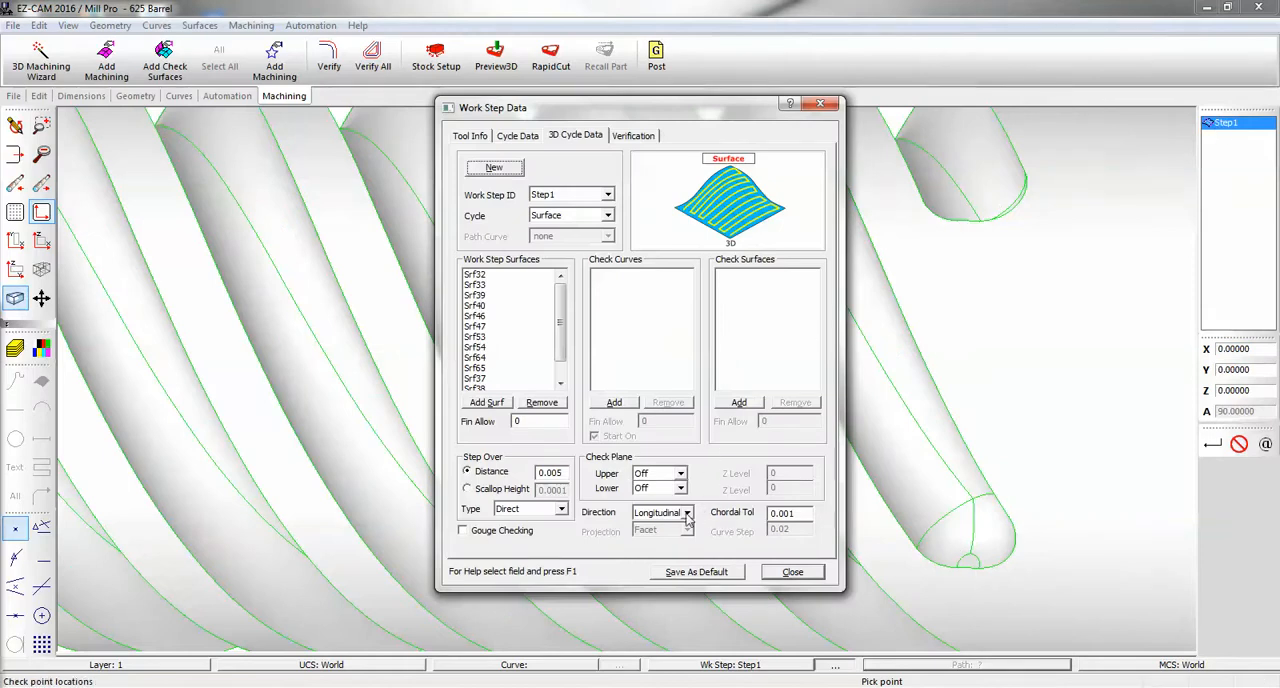
Step: Change Step1's direction to Transverse, verify the roughly 174-minute toolpath, then clear the preview
left_click(657, 512)
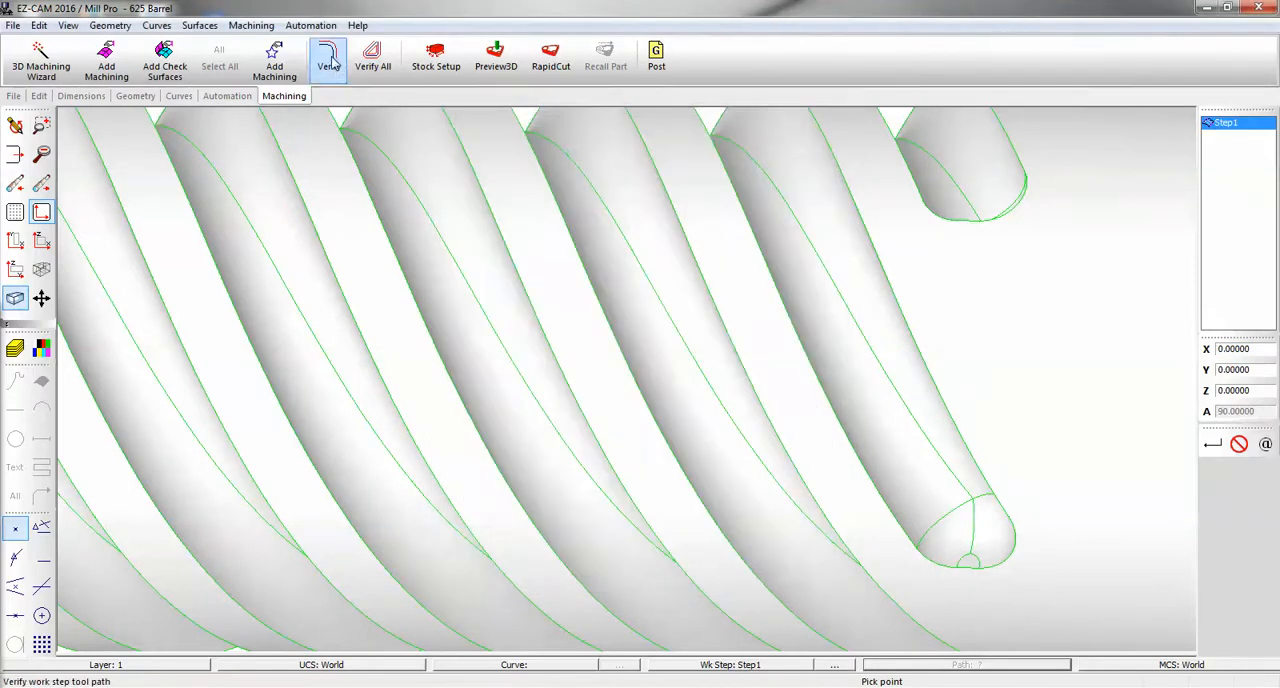
left_click(328, 57)
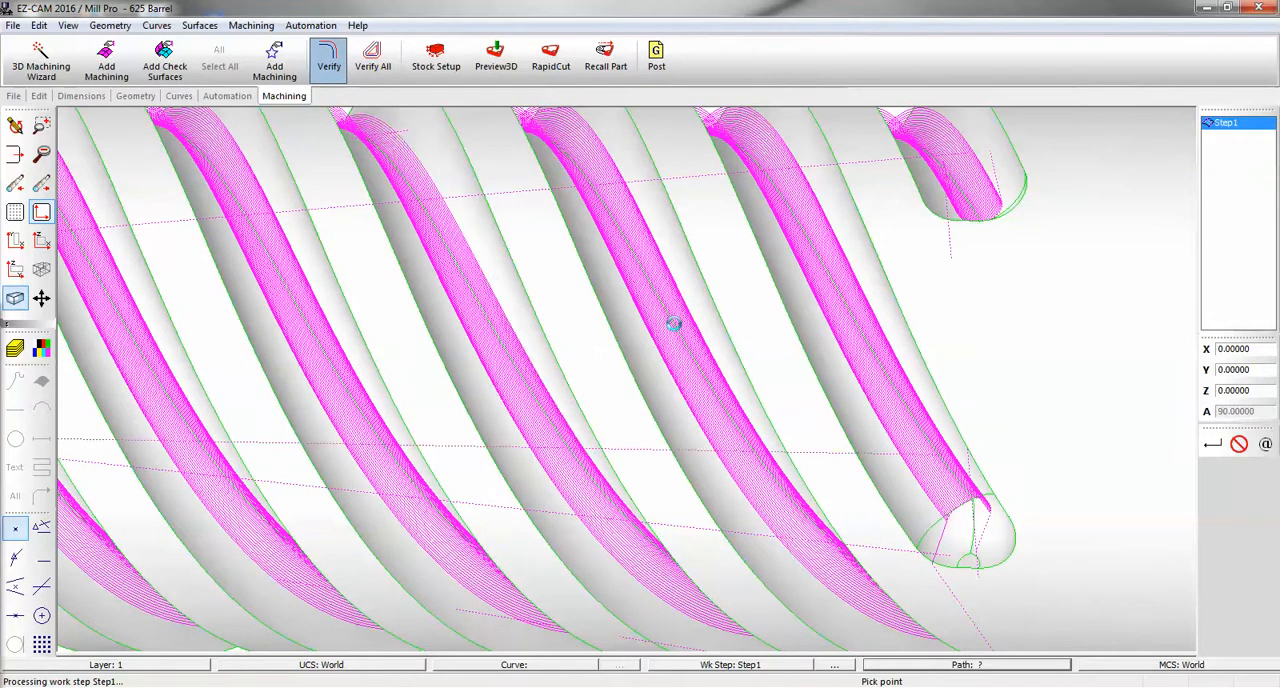
left_click(329, 55)
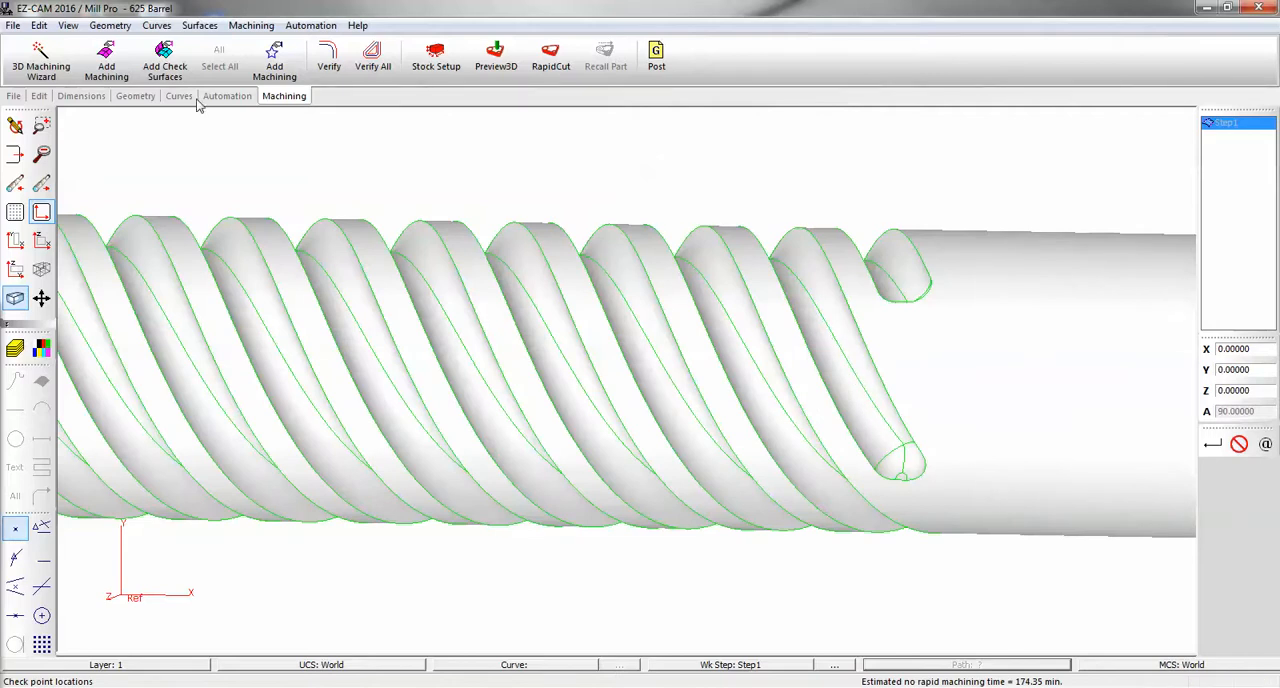
Step: Create a face curve along a helical groove edge and begin a new work step
left_click(179, 95)
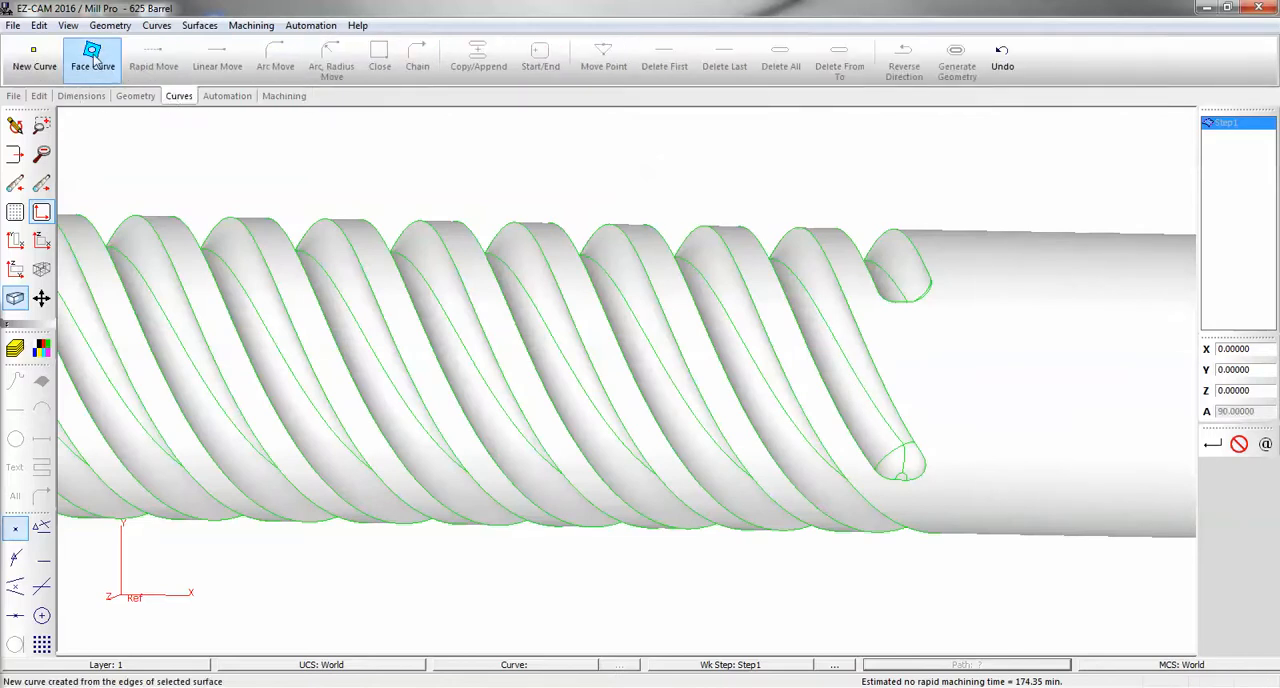
left_click(92, 58)
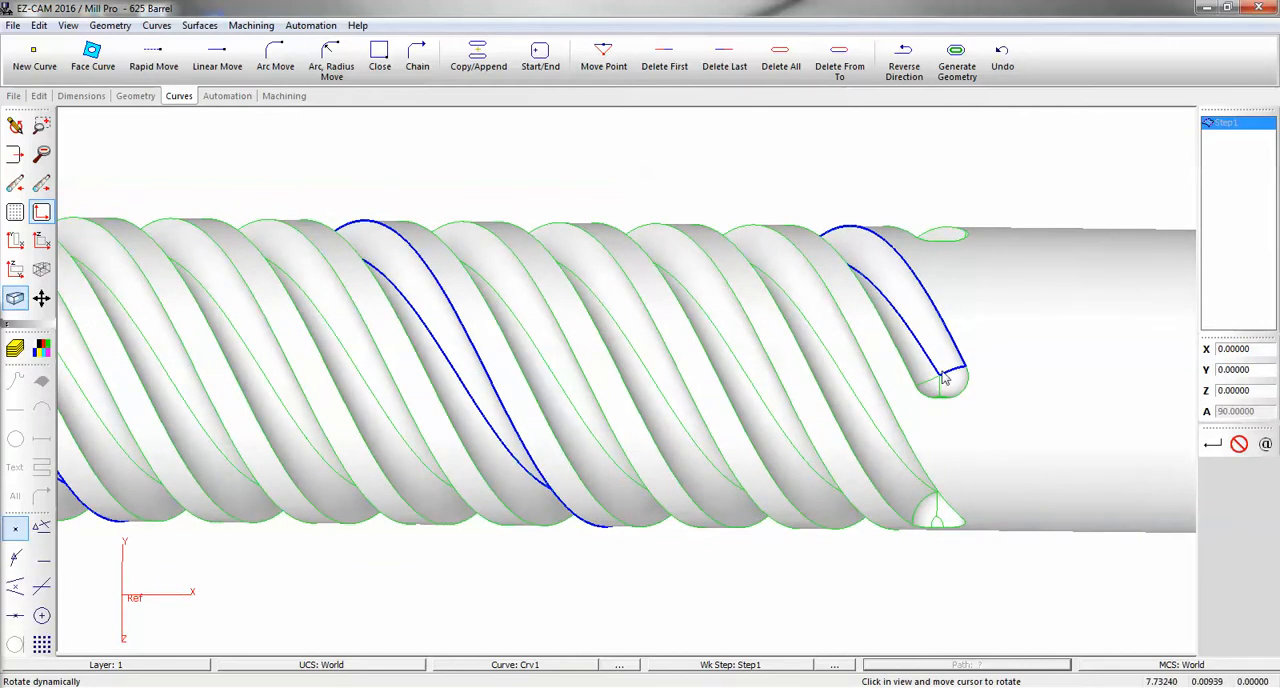
mouse_move(950, 380)
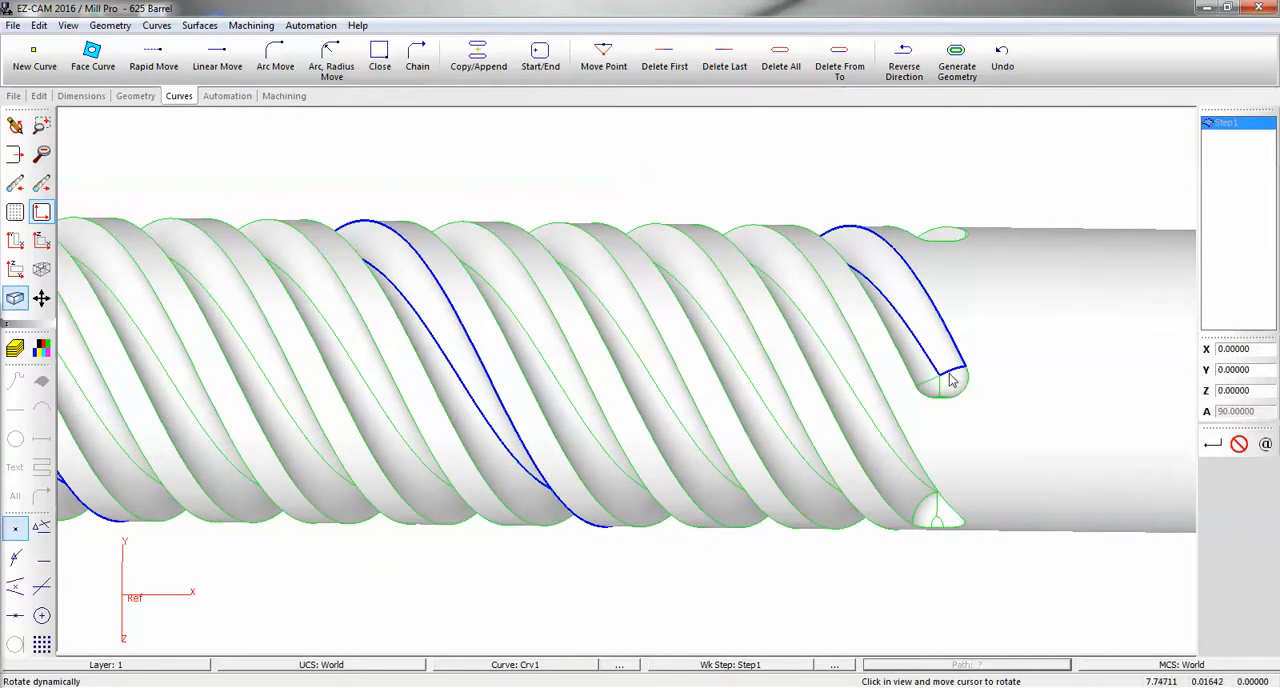
mouse_move(955, 380)
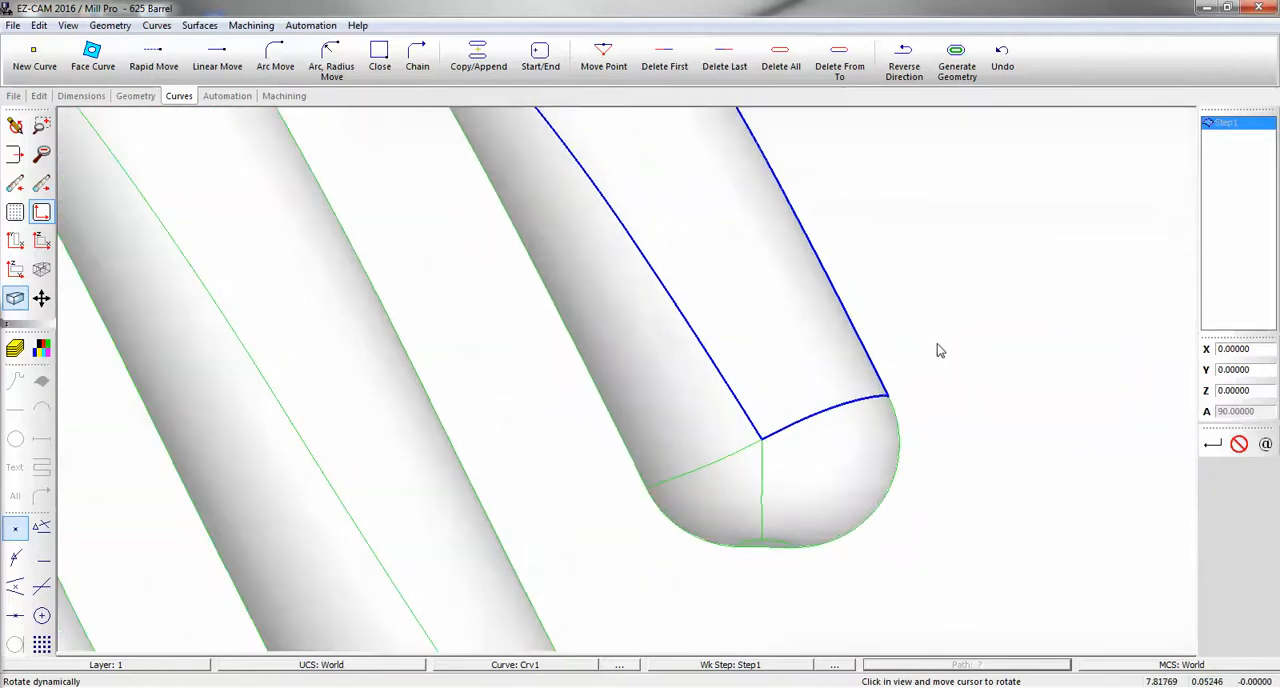
left_click(839, 57)
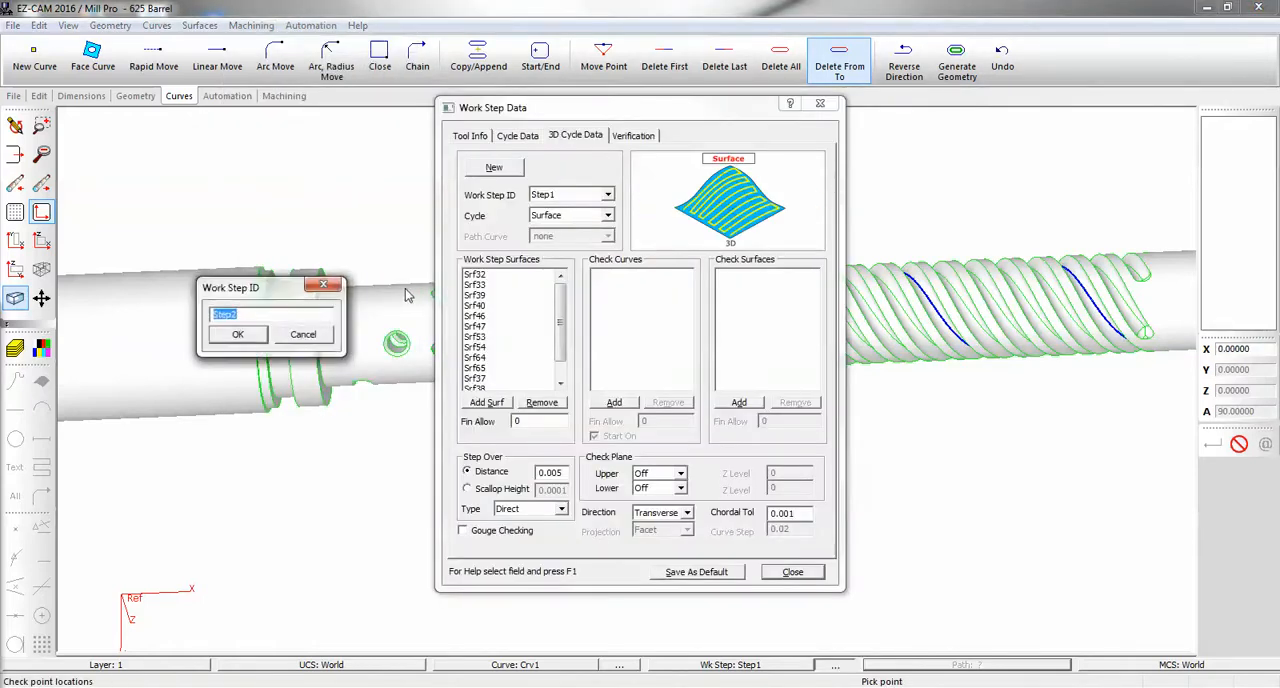
Step: Make Step2 a Contouring step with 0.125 ball tool, 0.0625 depth, X-axis wrap, then close
left_click(237, 334)
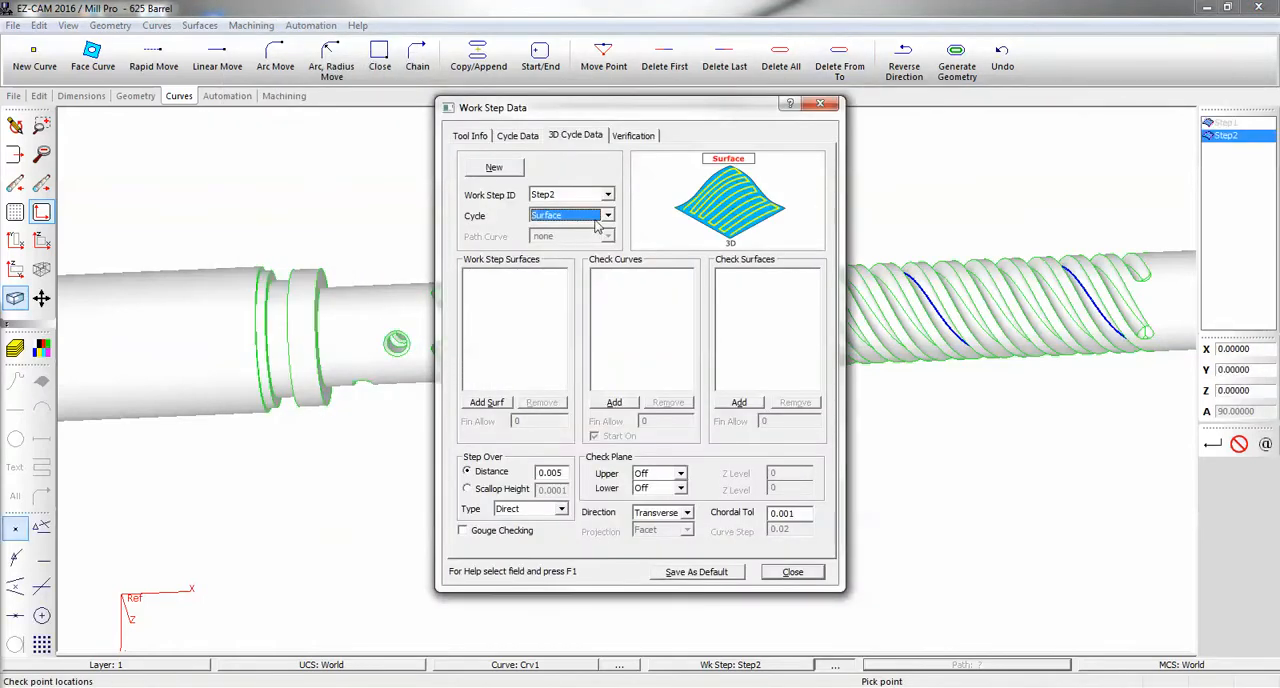
left_click(607, 215)
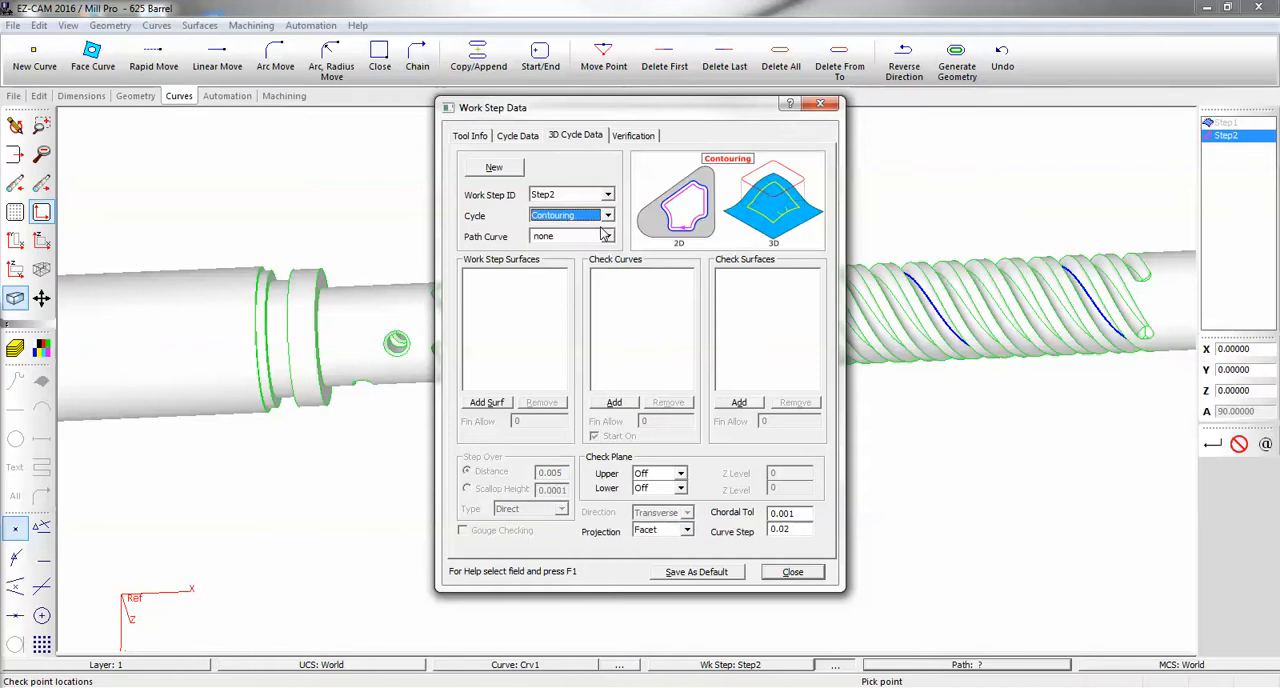
mouse_move(512, 281)
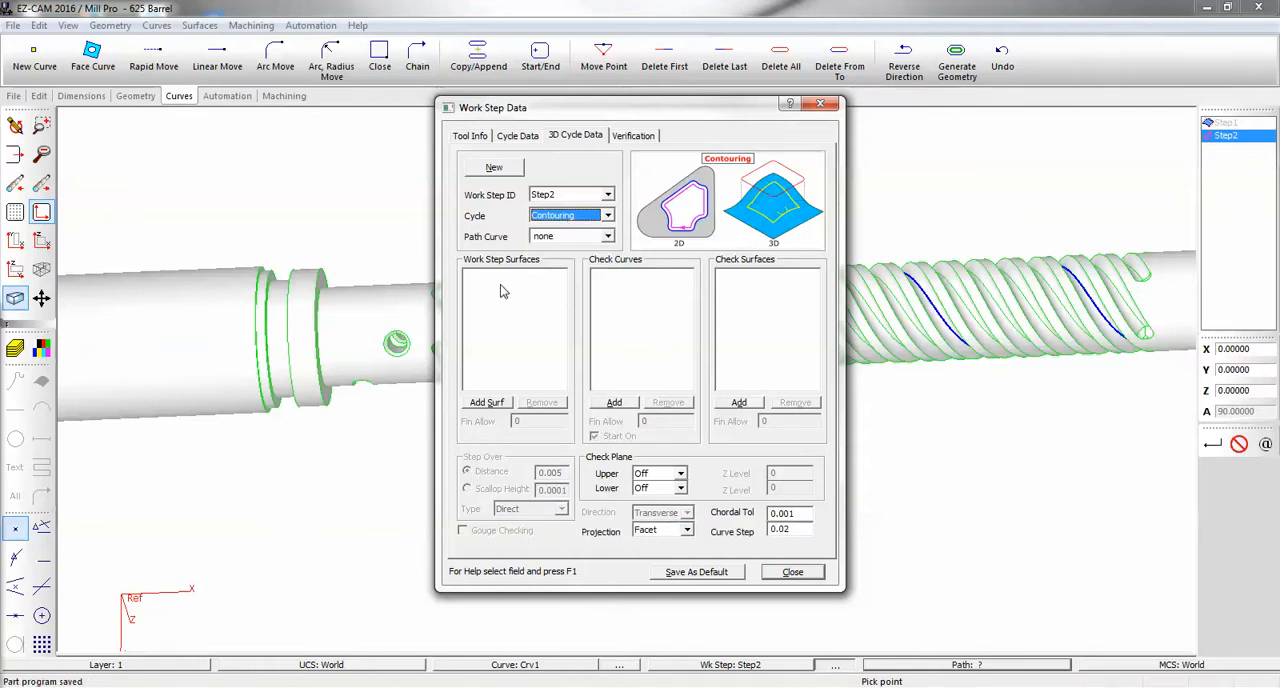
left_click(470, 135)
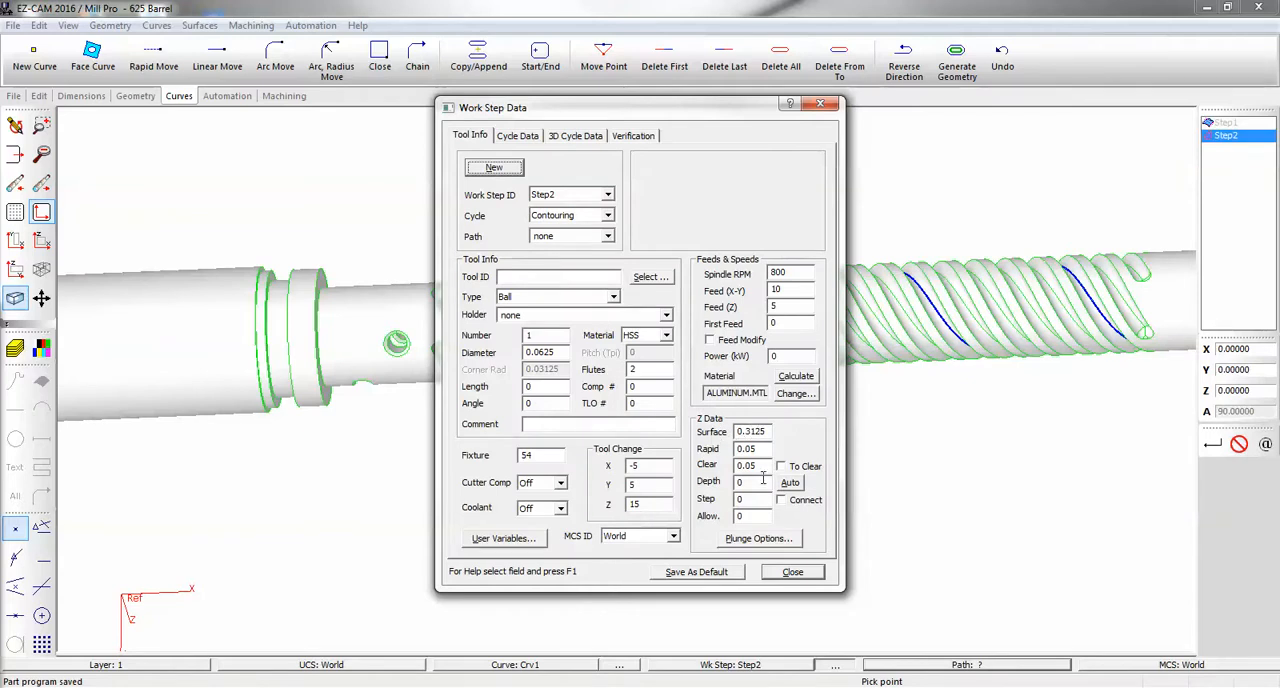
left_click(540, 335)
type("2")
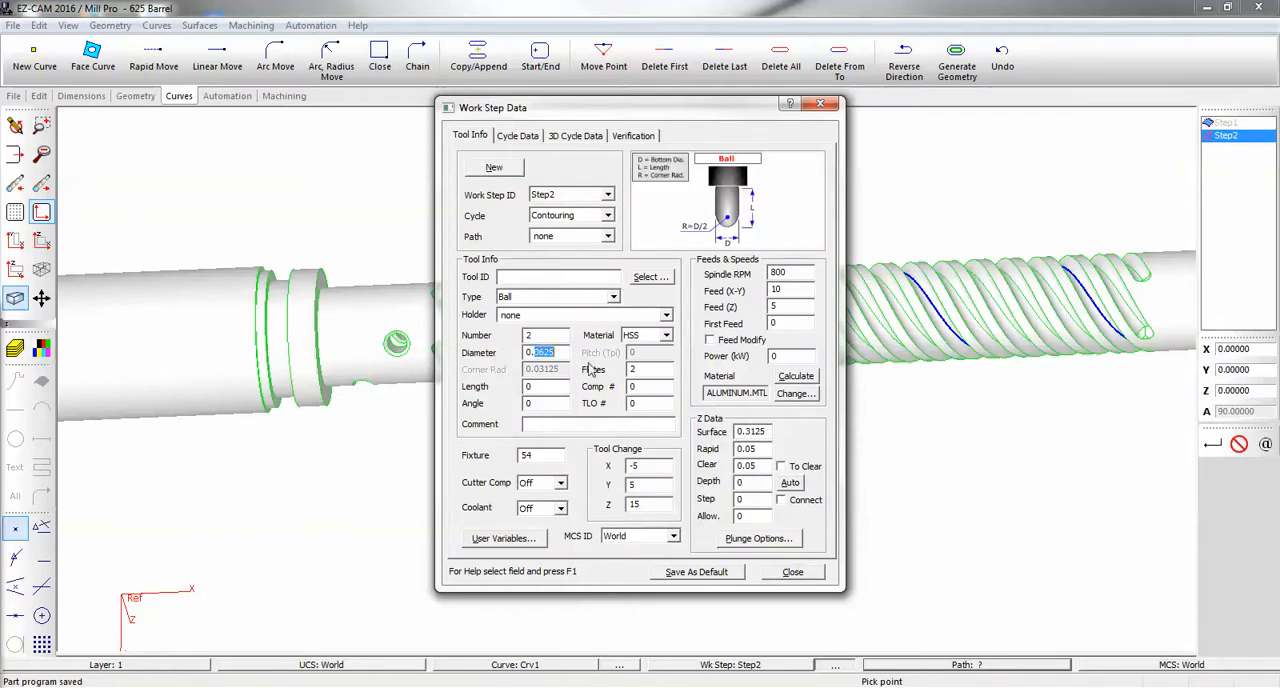
type("0.125")
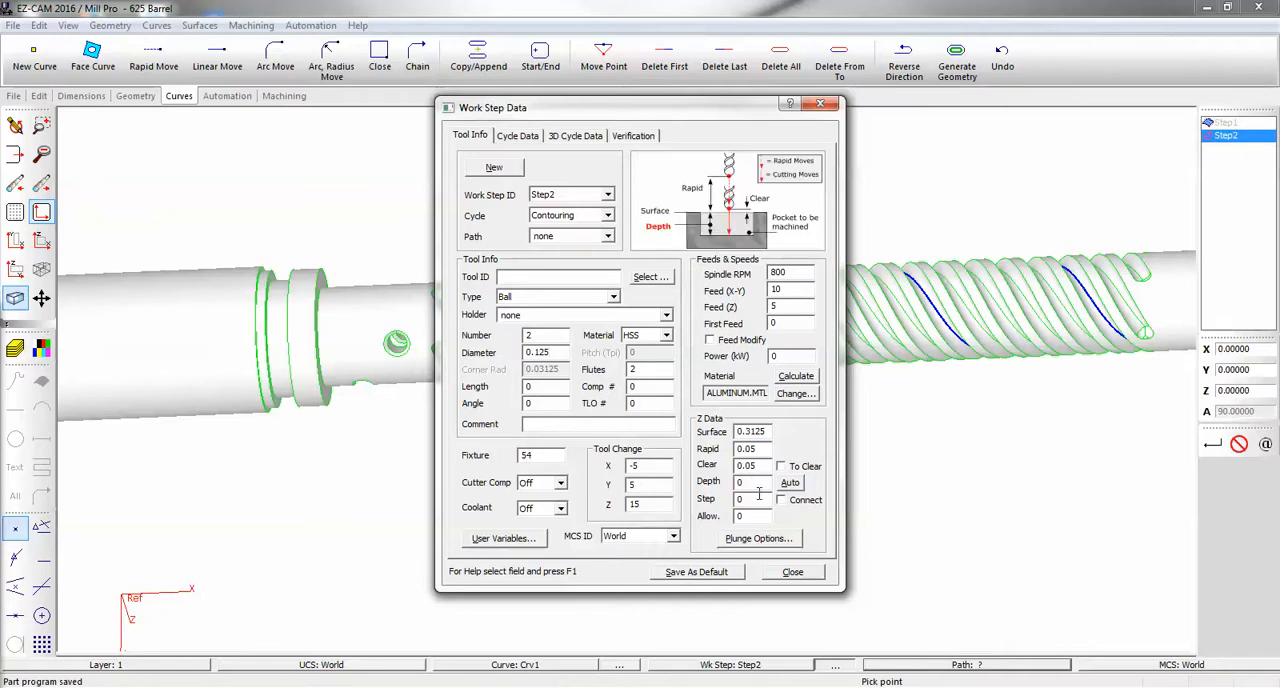
left_click(751, 482)
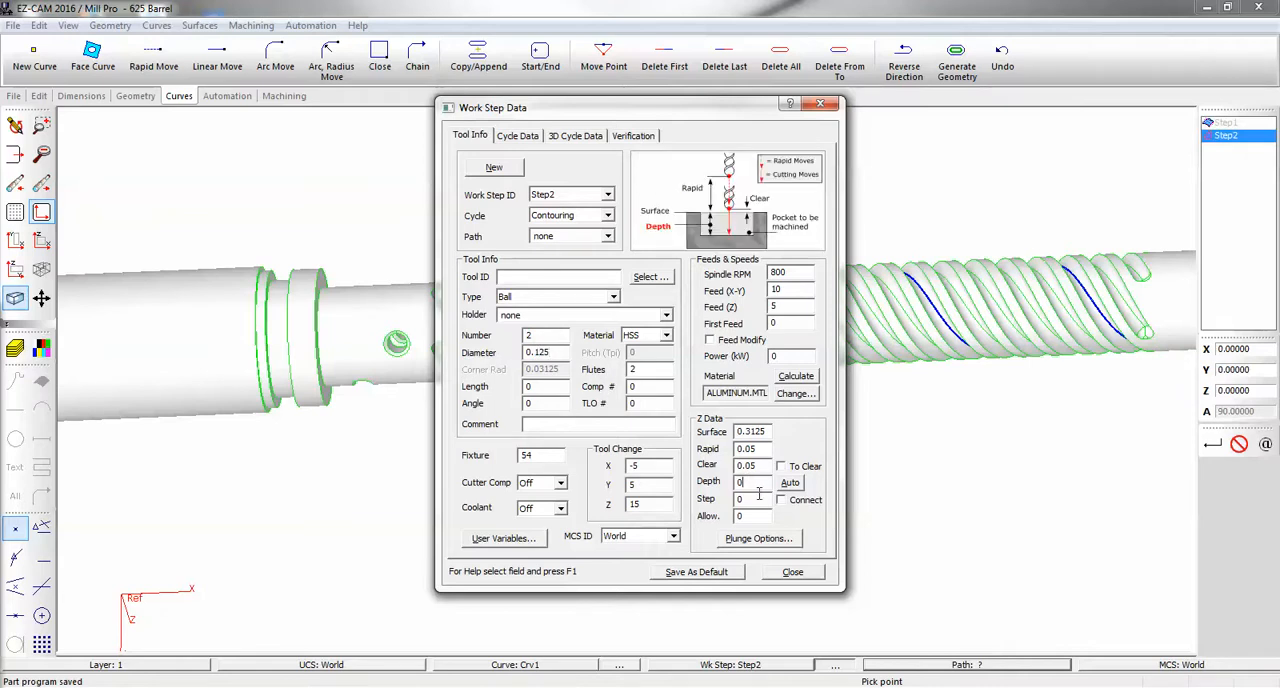
type("0.0625")
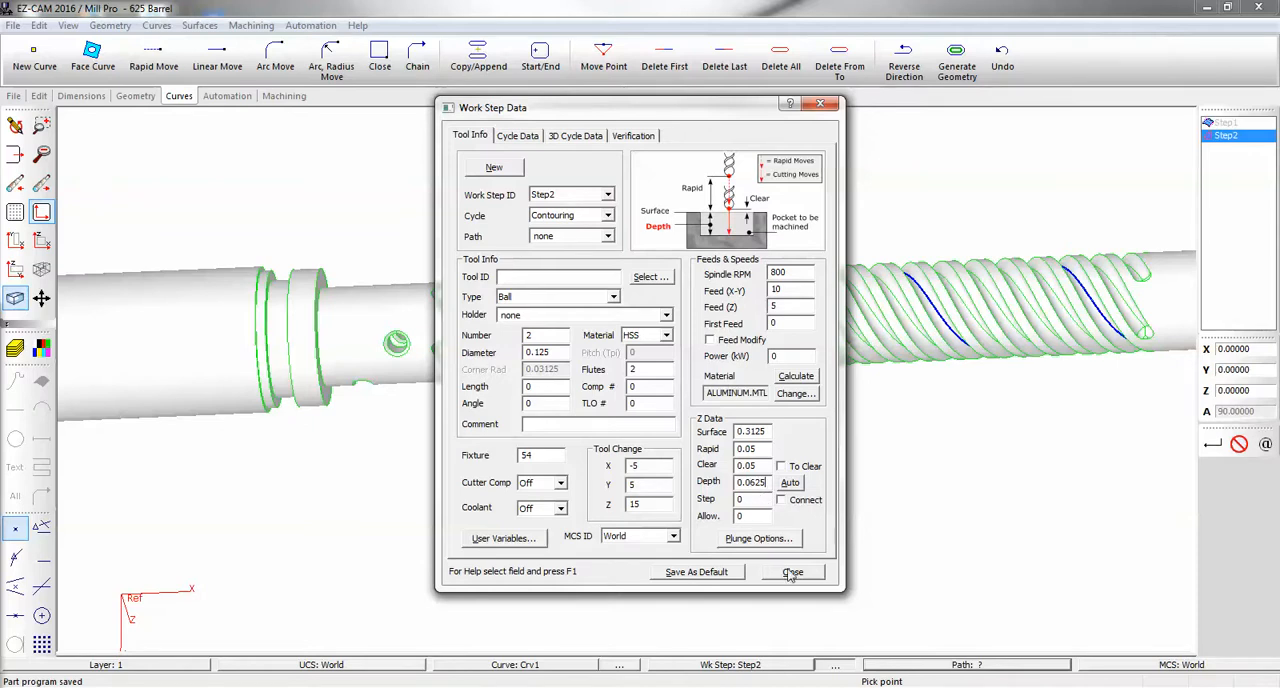
left_click(633, 135)
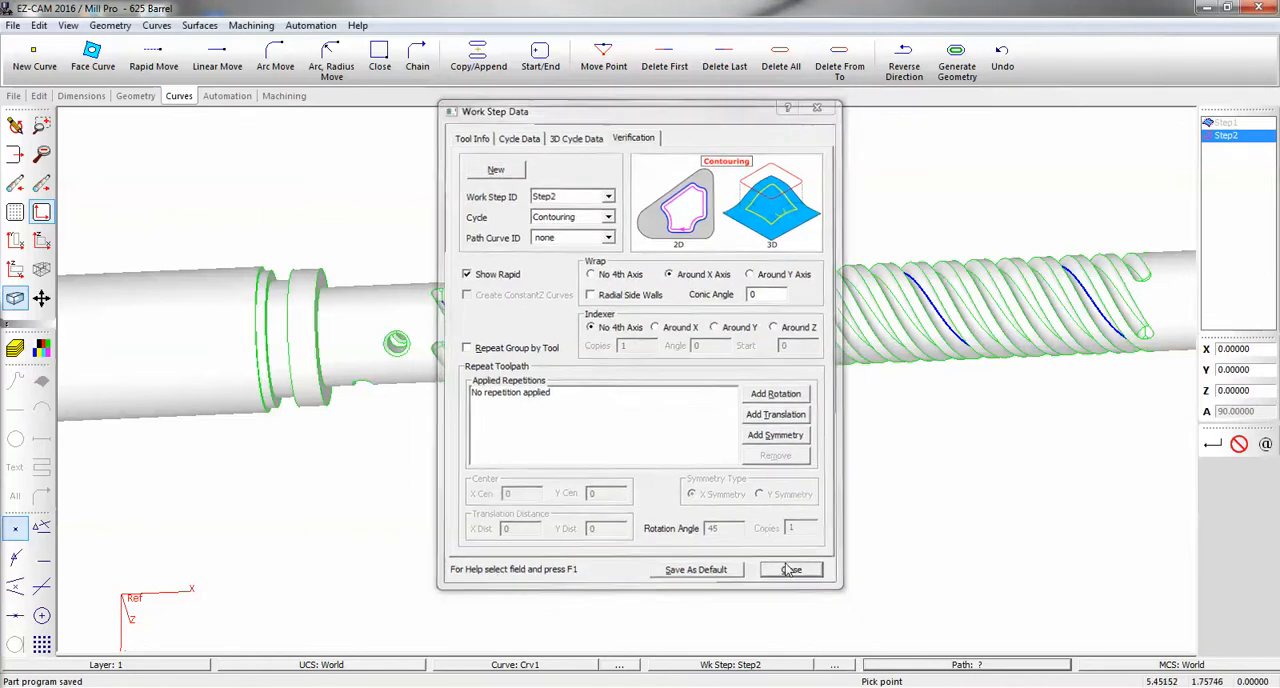
left_click(791, 569)
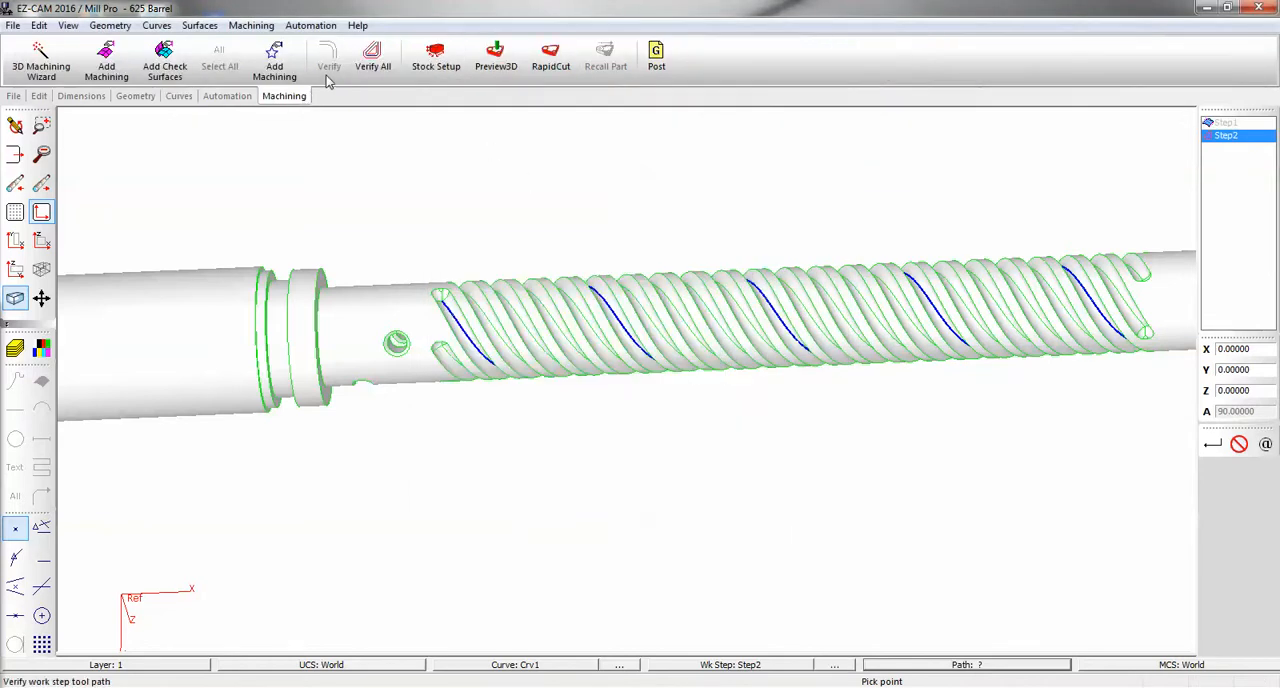
Step: Apply Step2 to the blue helical groove curve, then reopen Step2's work step settings
left_click(274, 57)
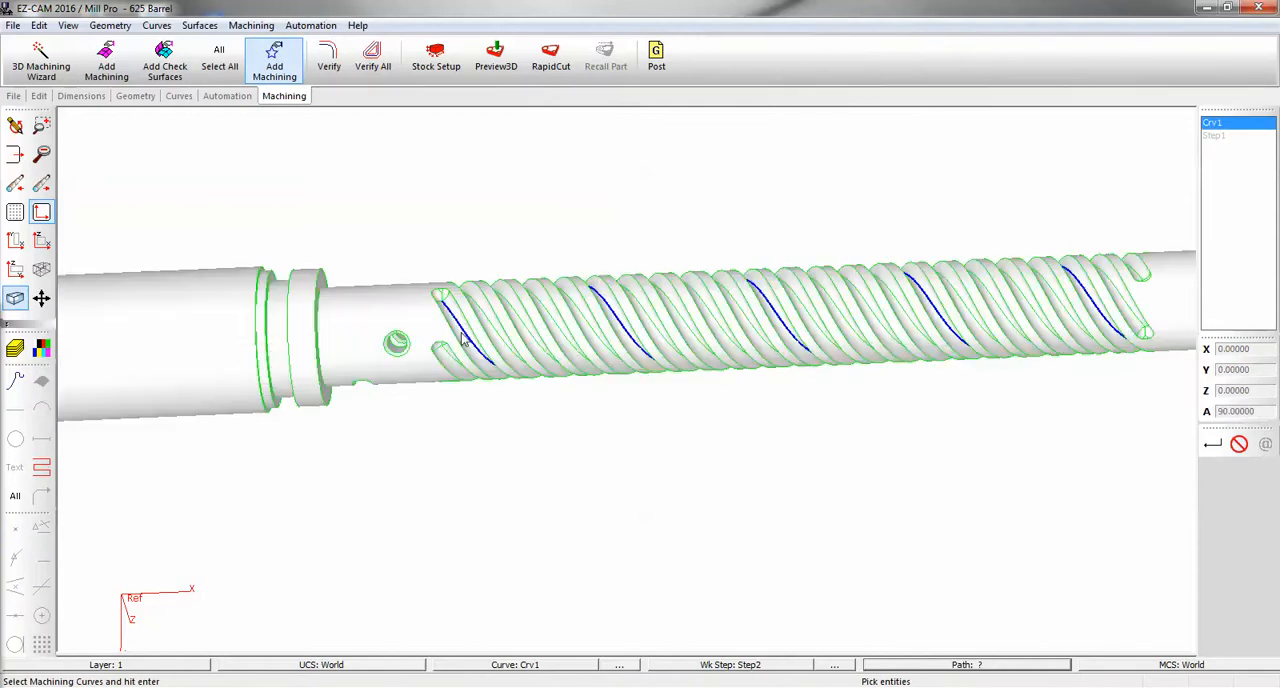
left_click(328, 57)
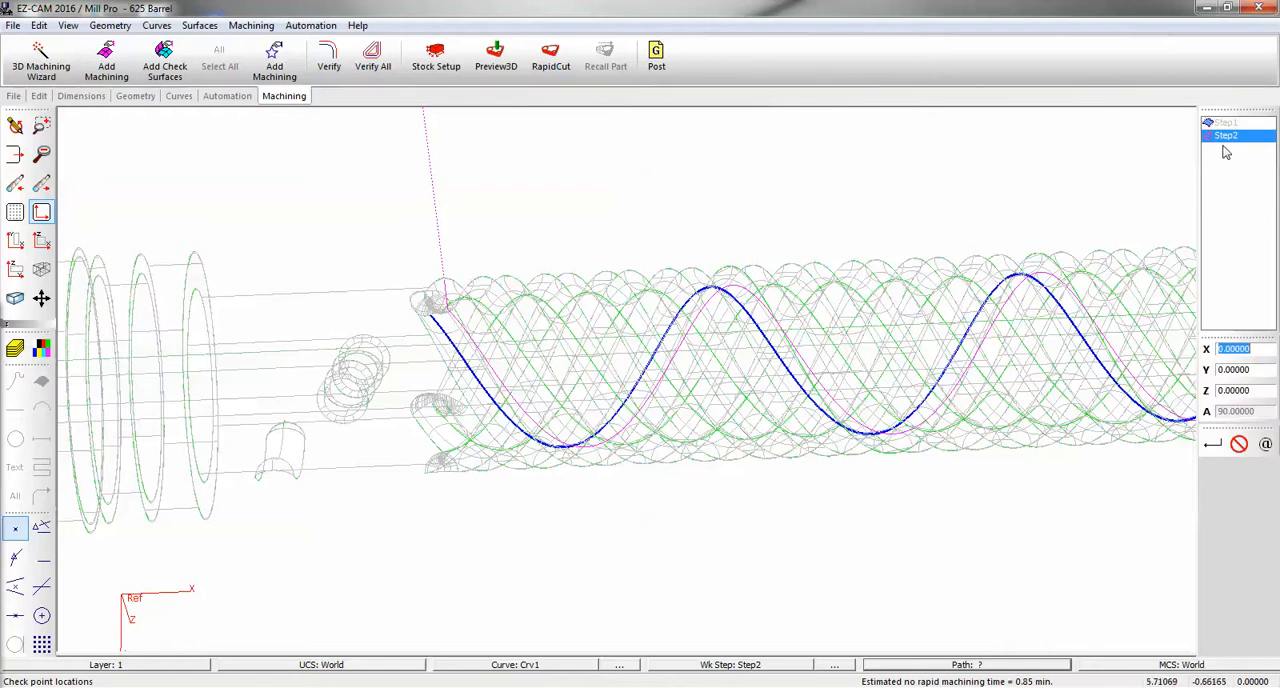
double_click(1226, 135)
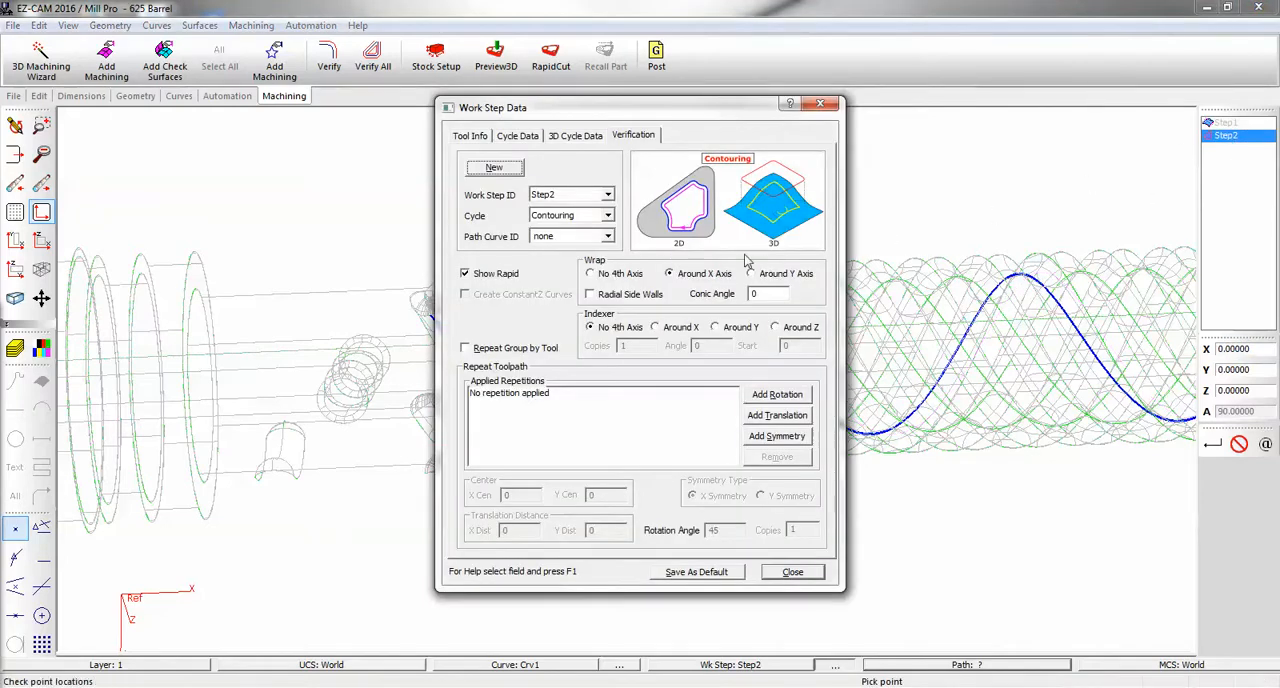
Step: Set Step2's offset direction to Off so the tool follows the curve, then recompute its toolpath
left_click(518, 135)
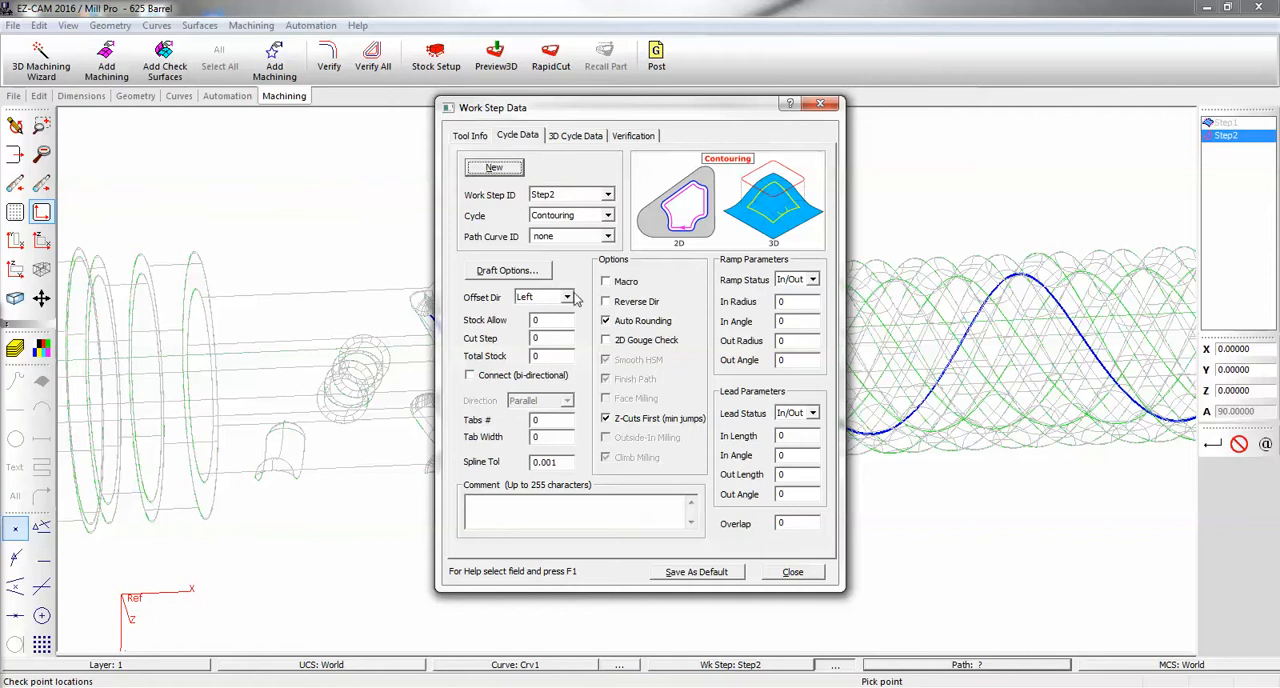
left_click(567, 297)
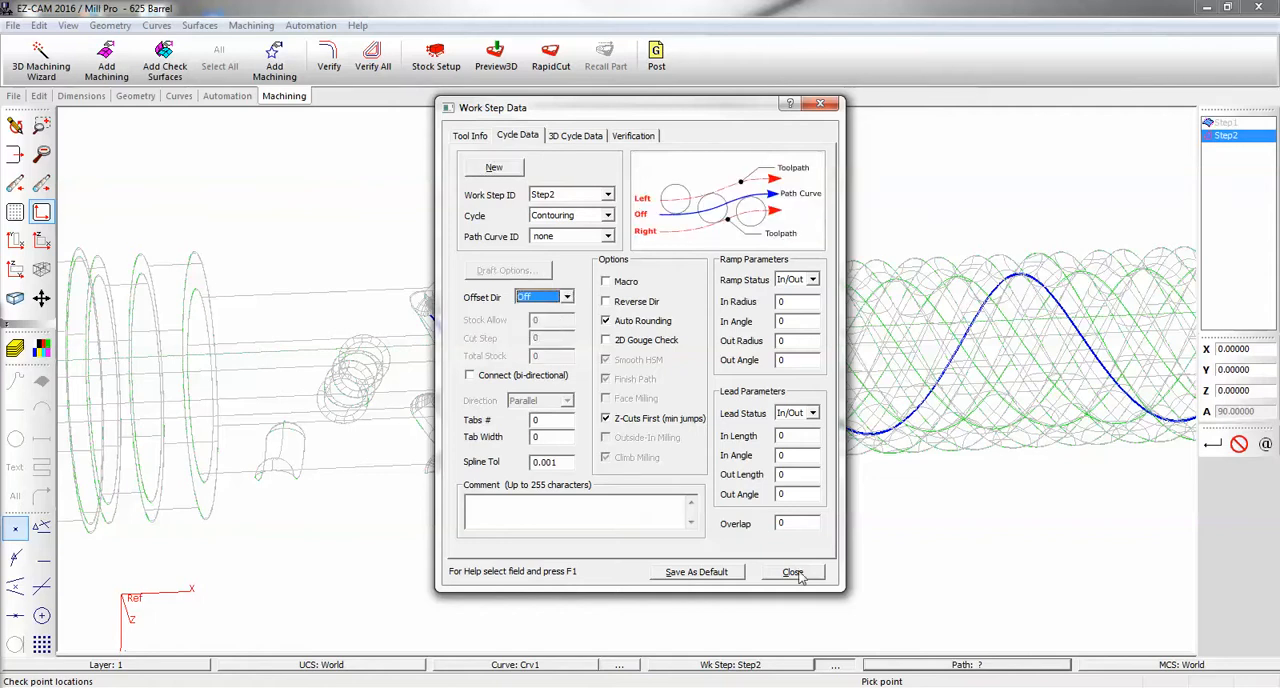
left_click(791, 571)
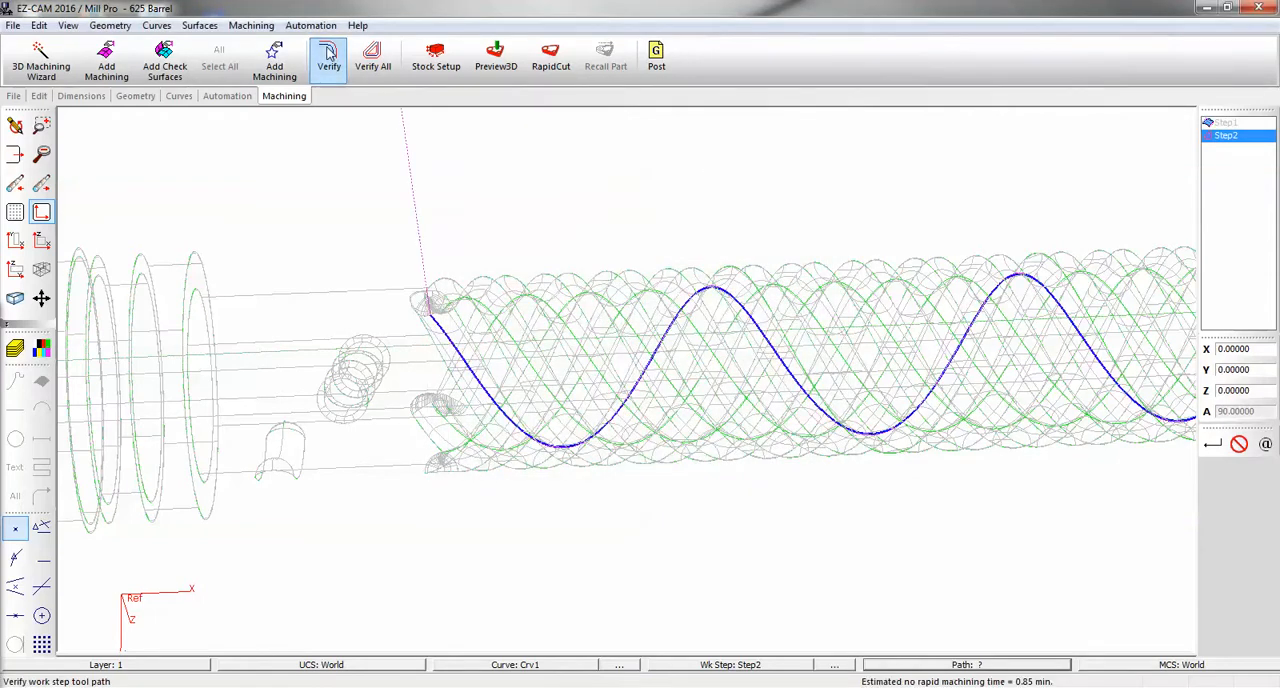
left_click(436, 55)
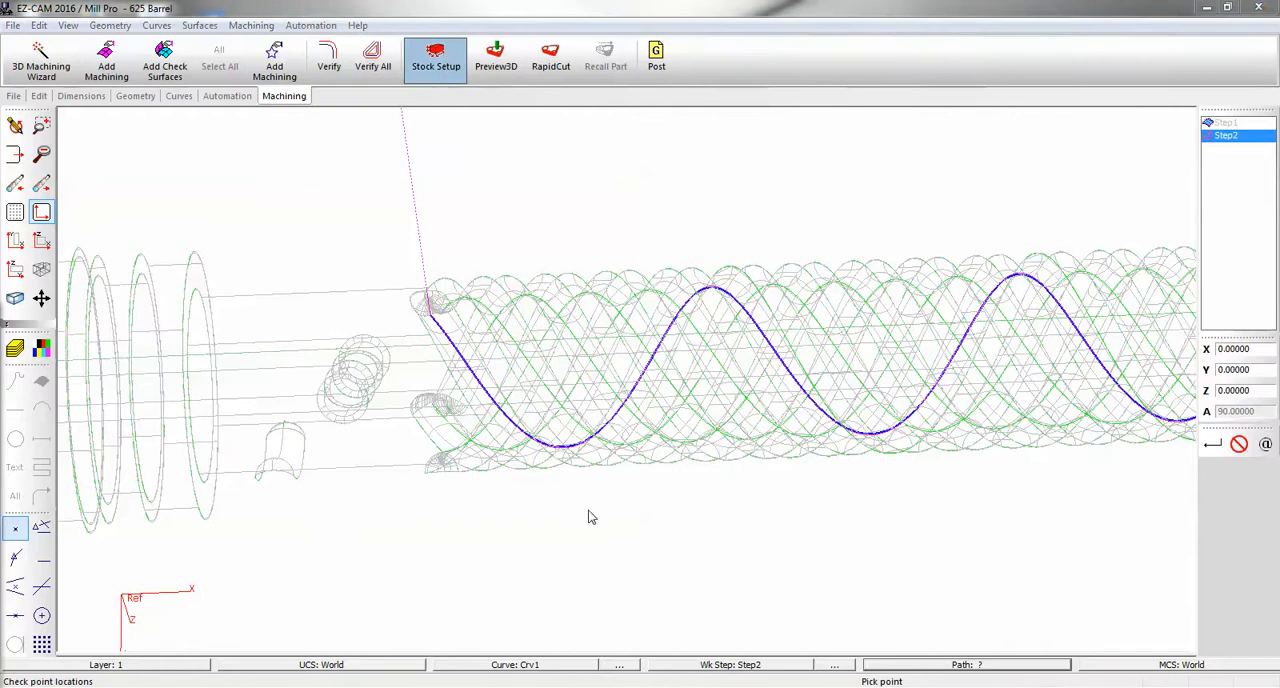
Step: Auto-size an X-axis cylinder stock with diameter .3215, then run the 3D groove-cutting preview
left_click(435, 55)
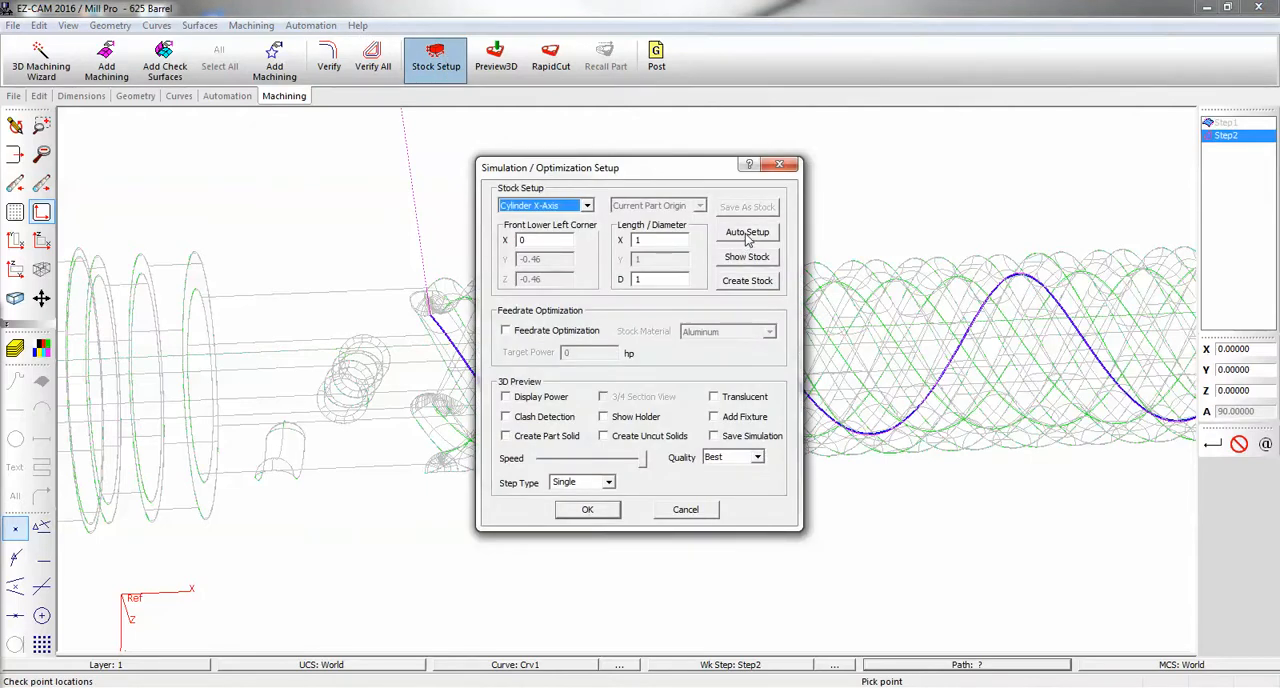
left_click(747, 231)
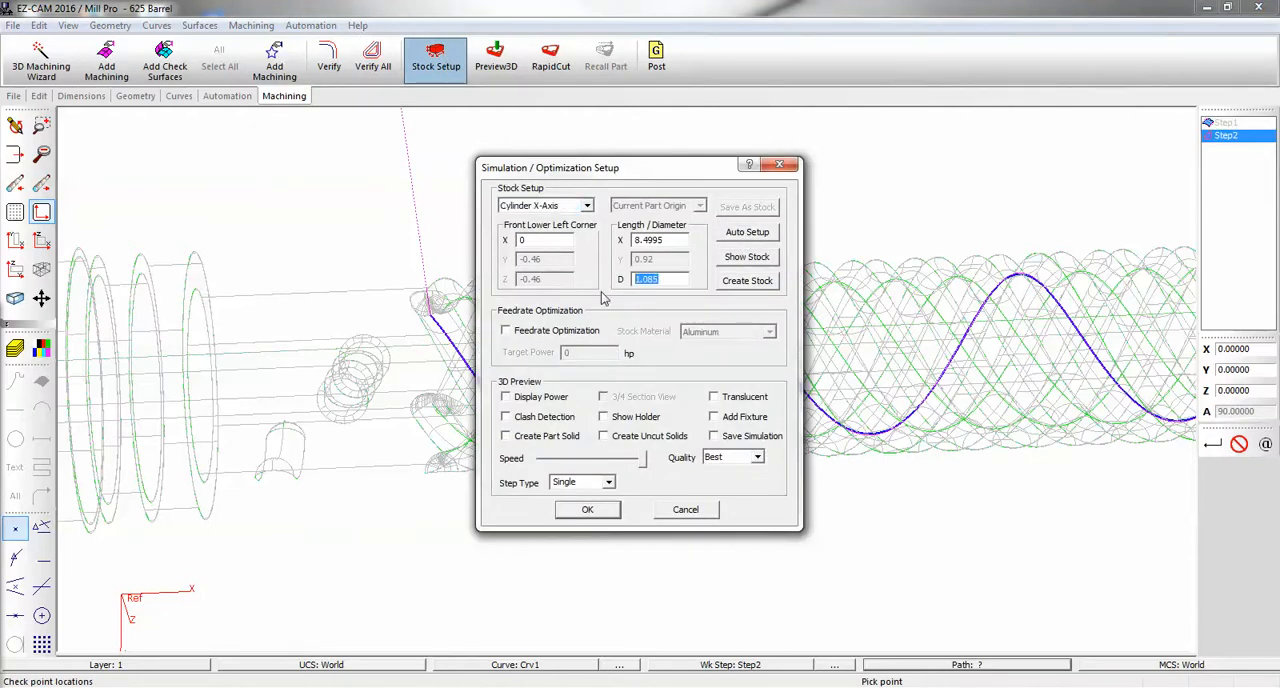
type(".3215")
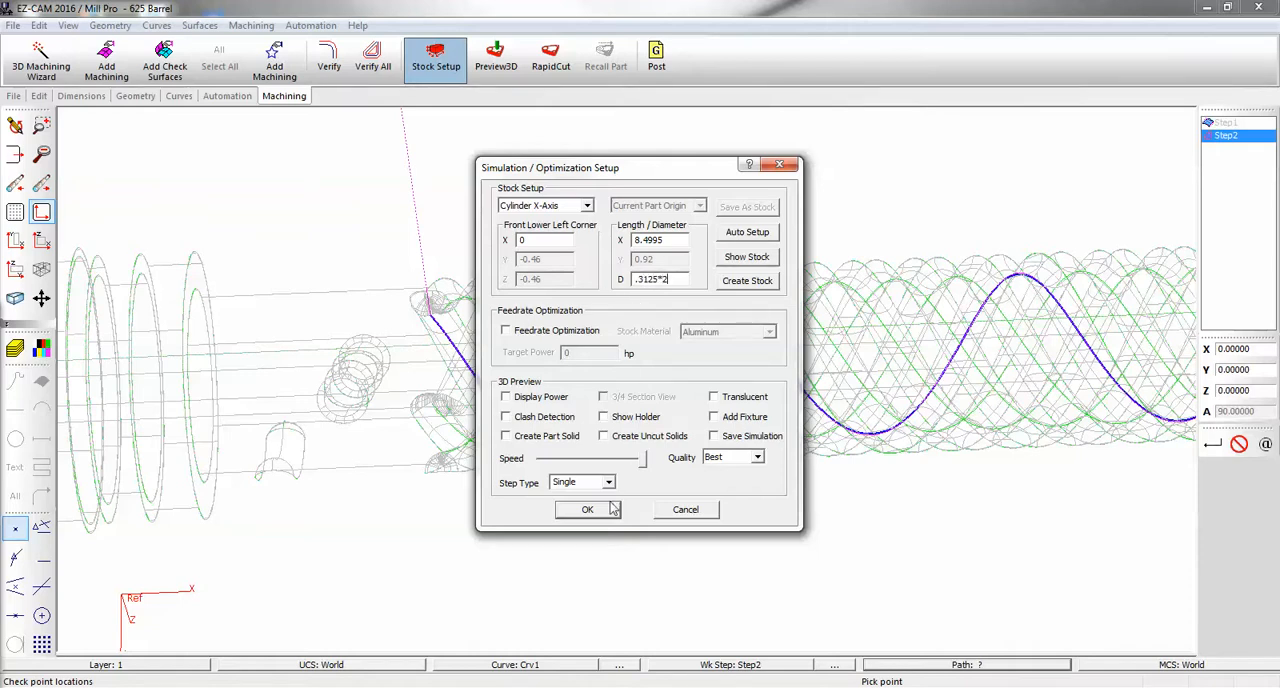
left_click(587, 509)
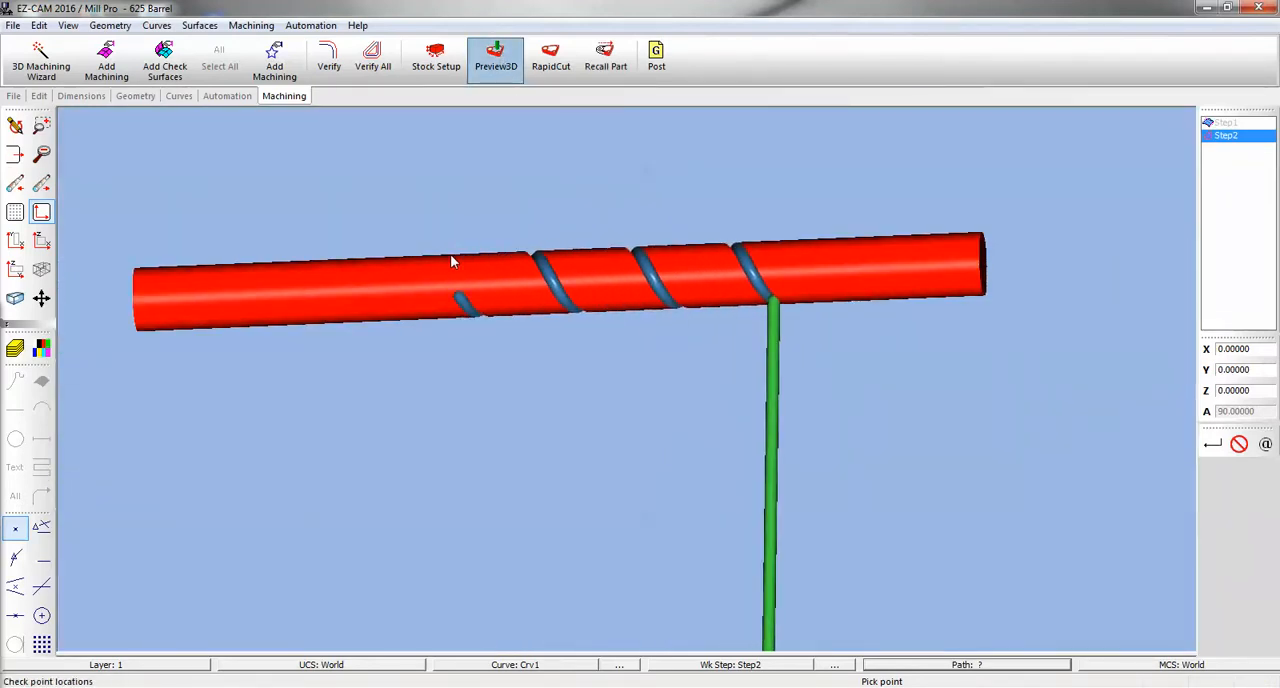
left_click(495, 55)
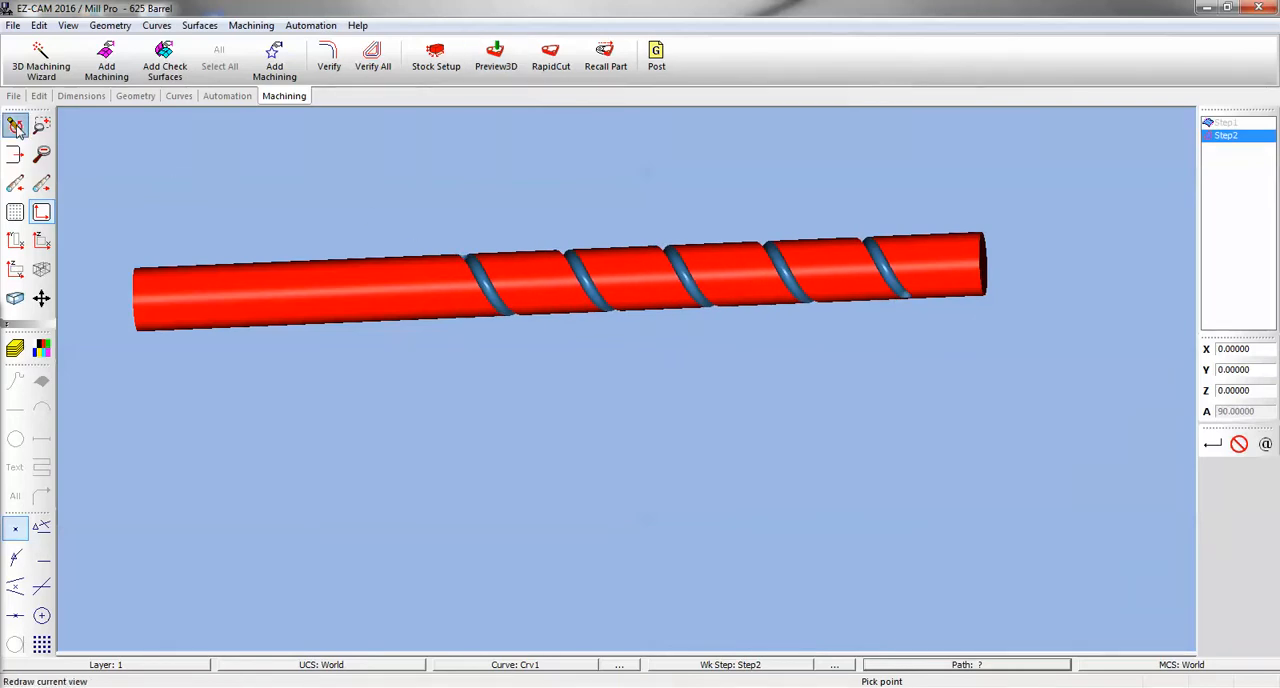
left_click(178, 95)
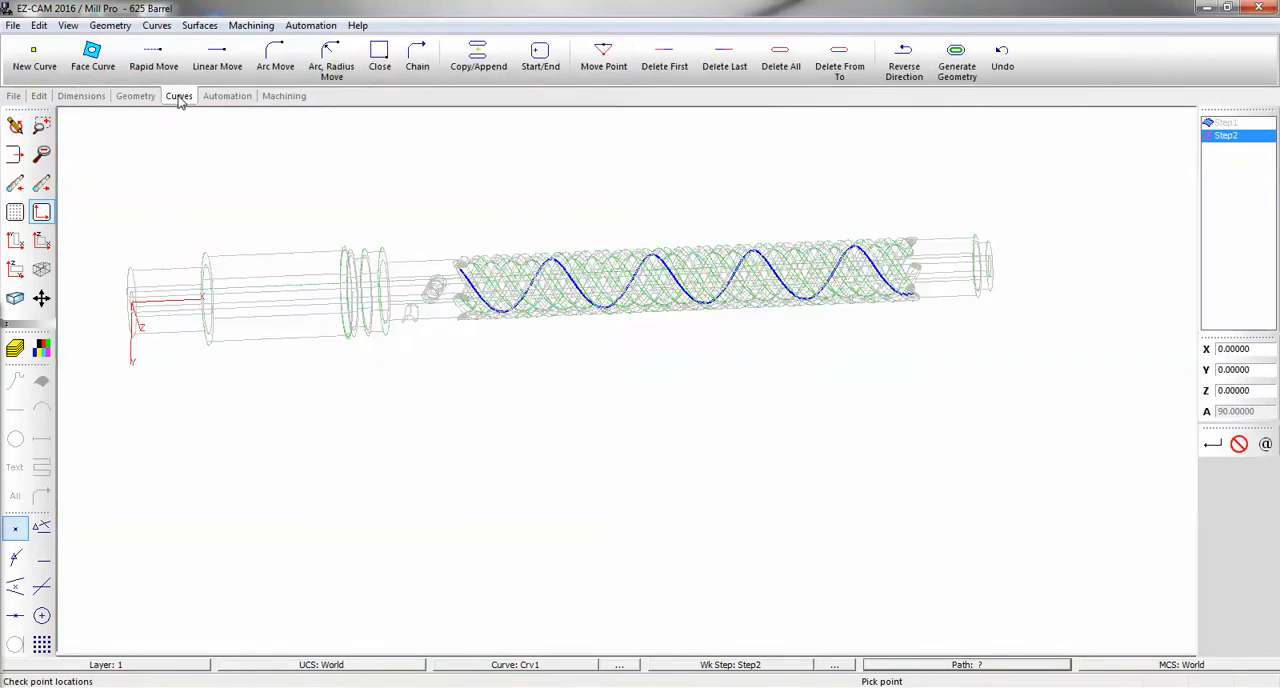
Step: Re-verify Step2's toolpath and start a new 3D preview on the uncut cylinder
left_click(903, 57)
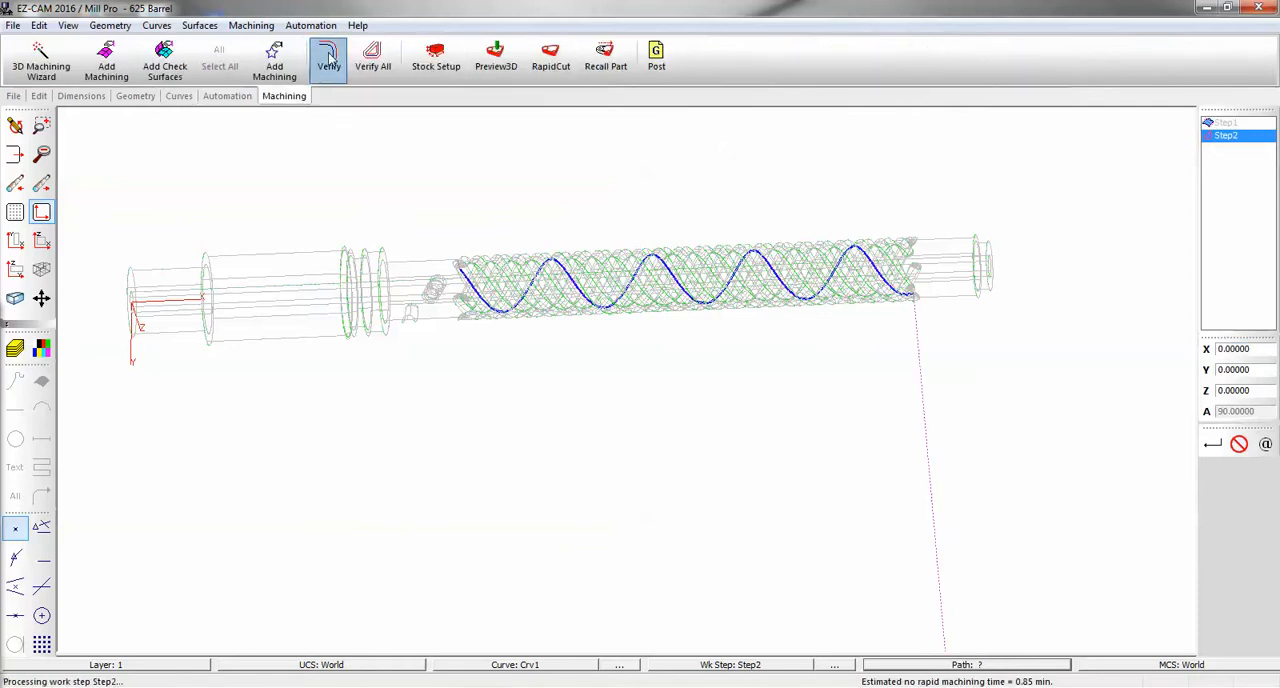
left_click(495, 55)
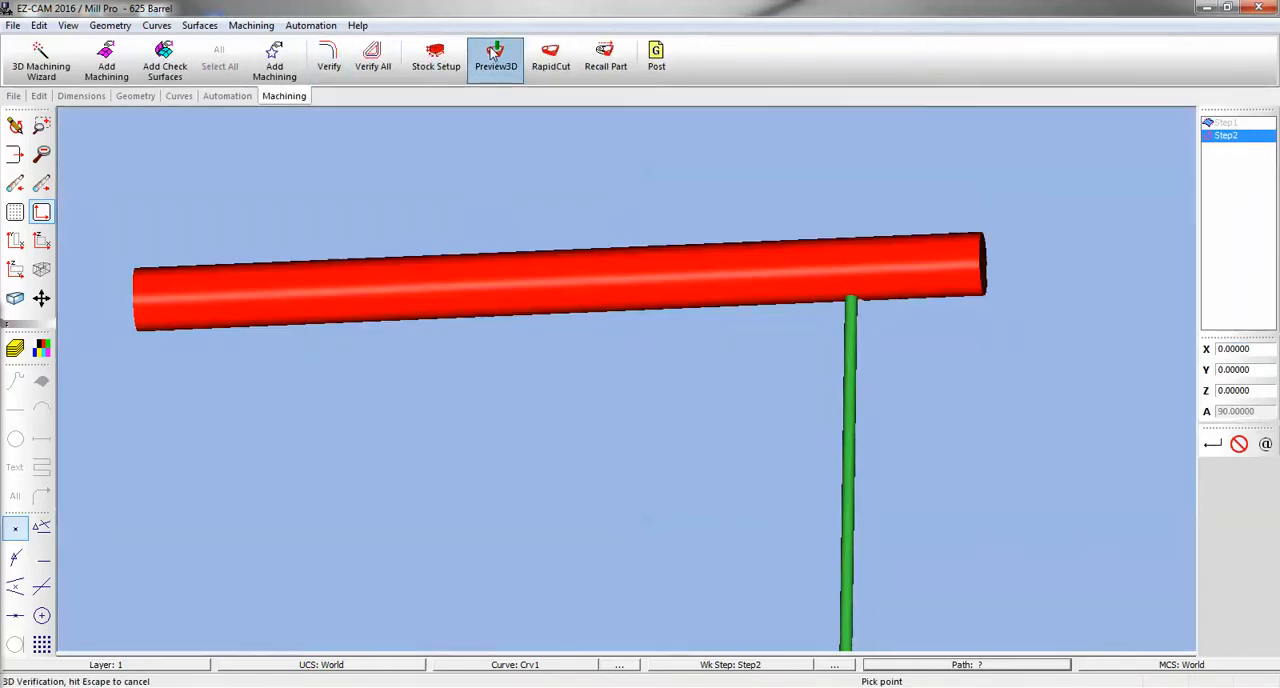